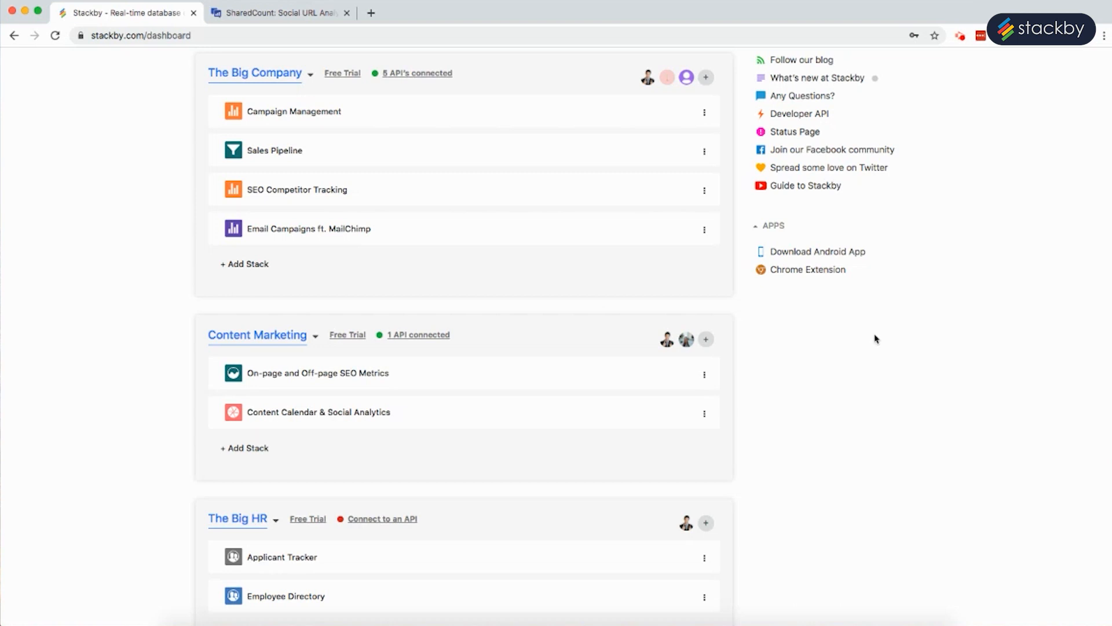
mouse_move(882, 336)
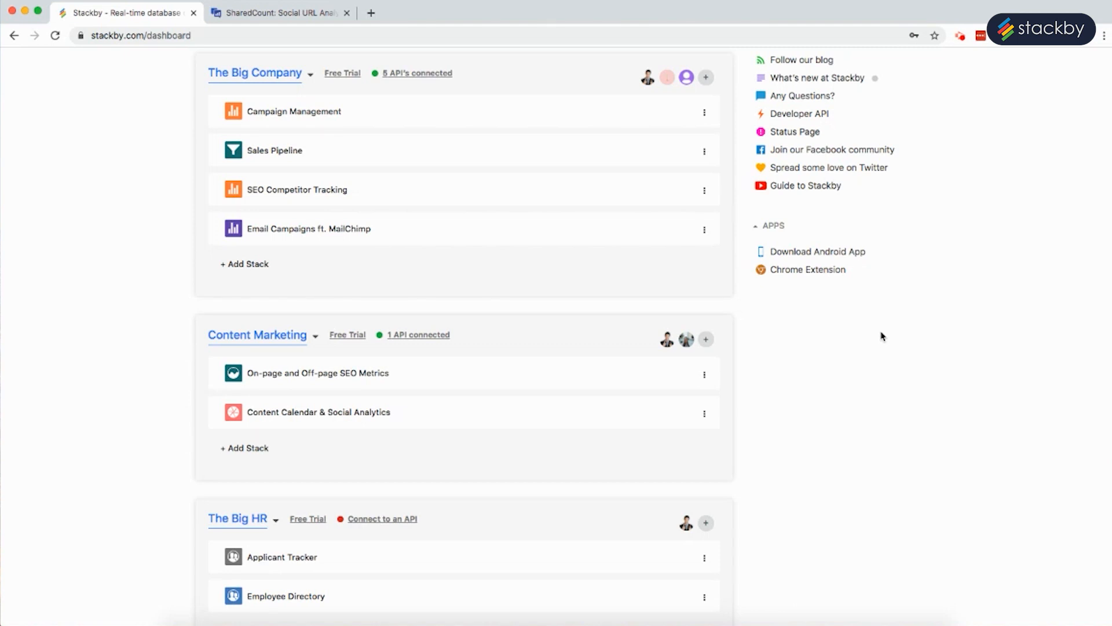
Step: Open the Content Calendar & Social Analytics stack from the dashboard to its ten-item Content table
scroll(down, 3)
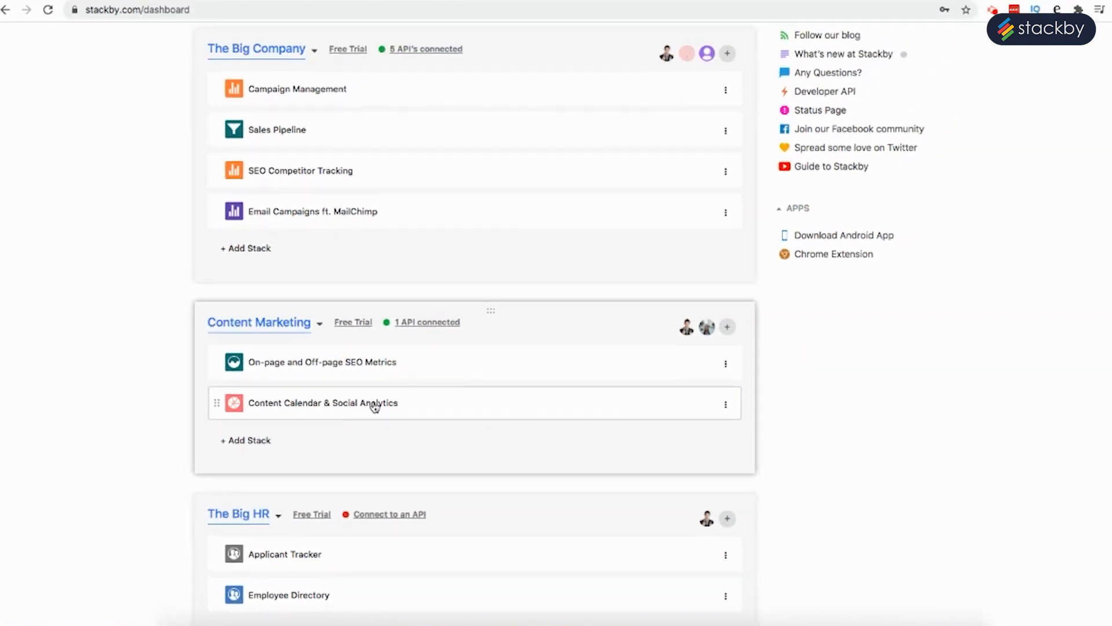
click(321, 402)
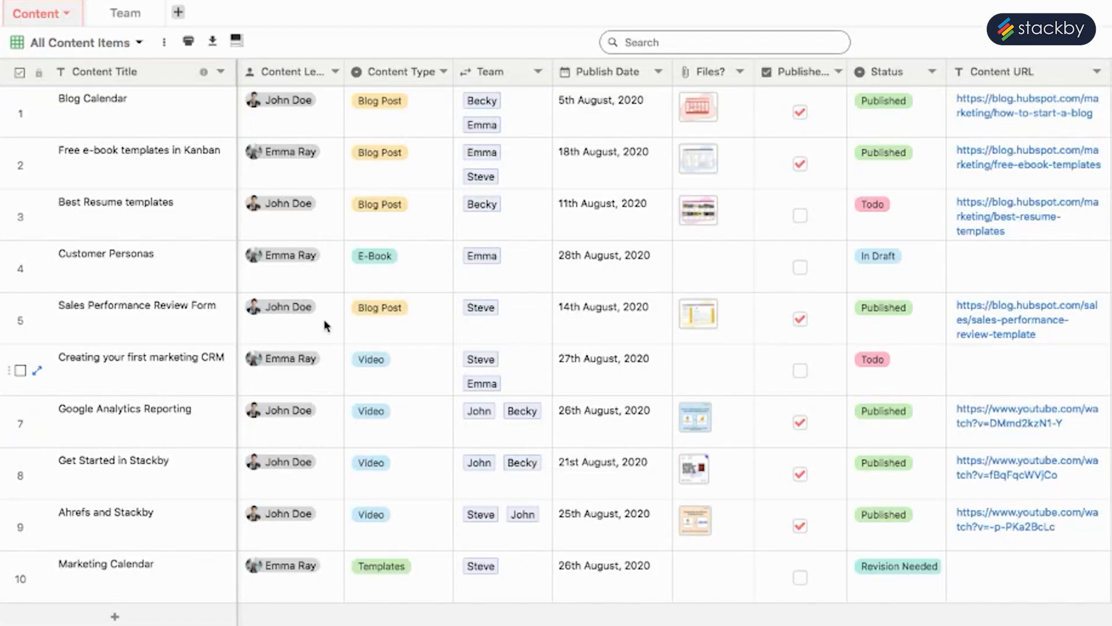
mouse_move(192, 110)
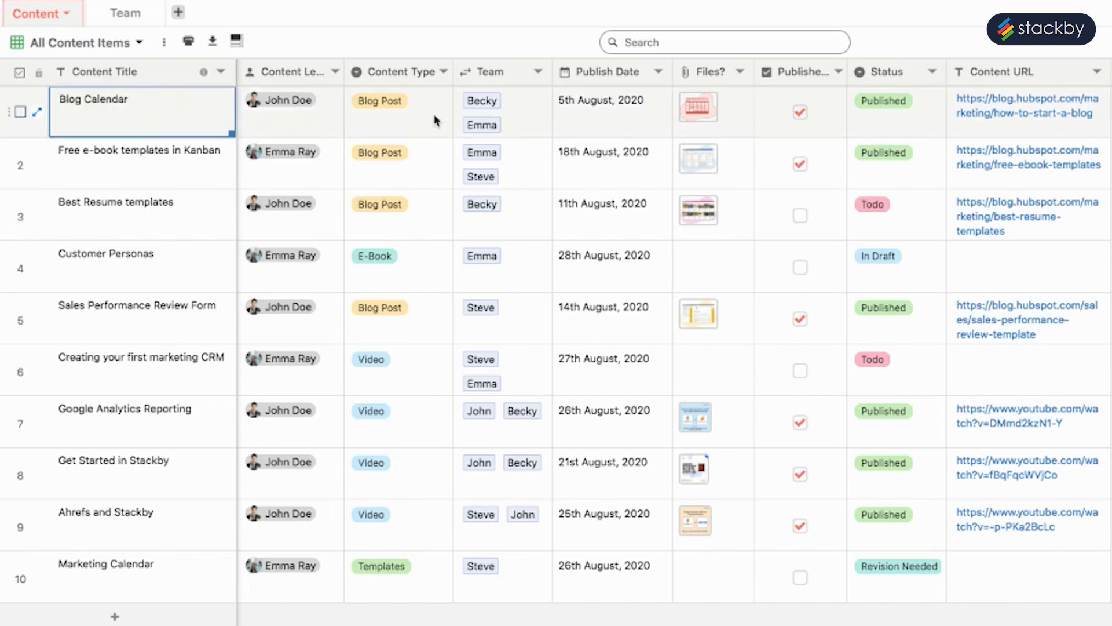
click(380, 100)
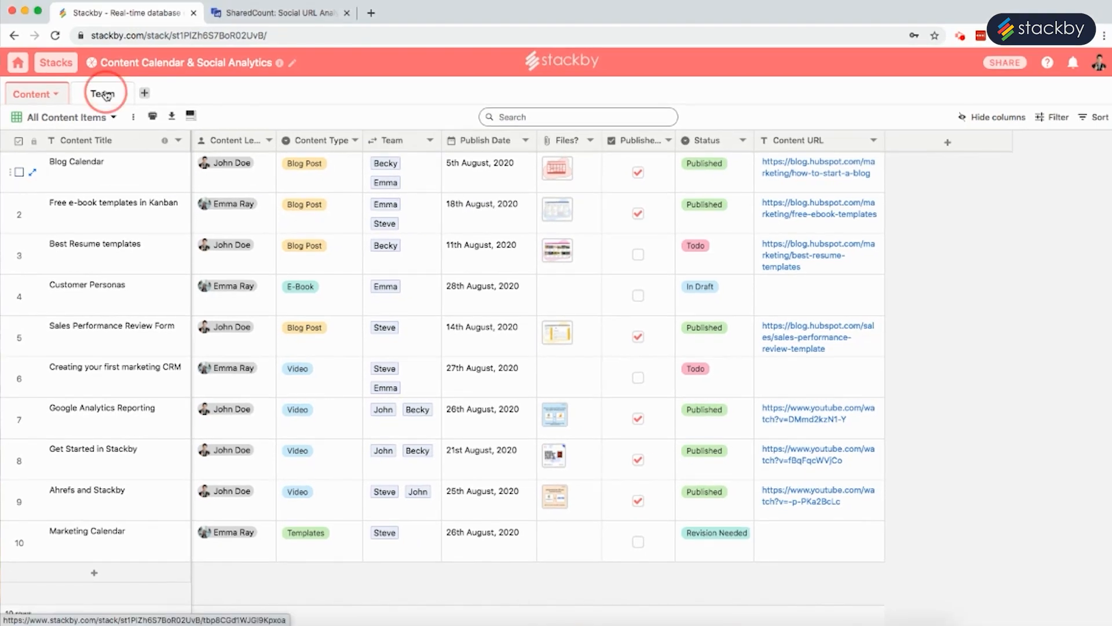
Step: Link Steve to the Blog Calendar team and set its publish date to 6th August, 2020
click(97, 93)
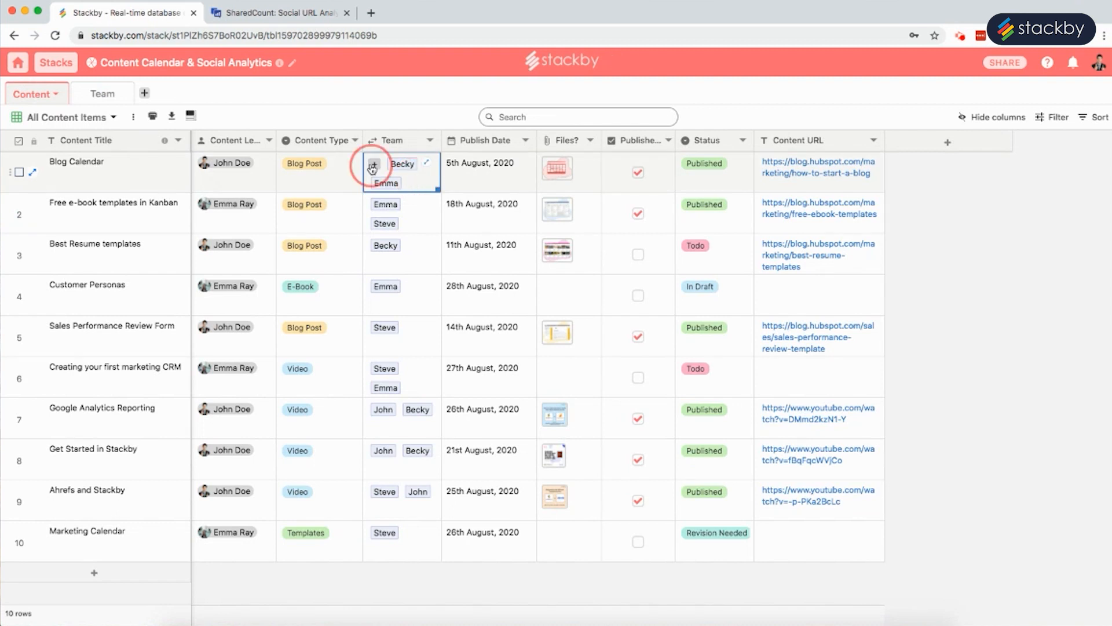
click(371, 168)
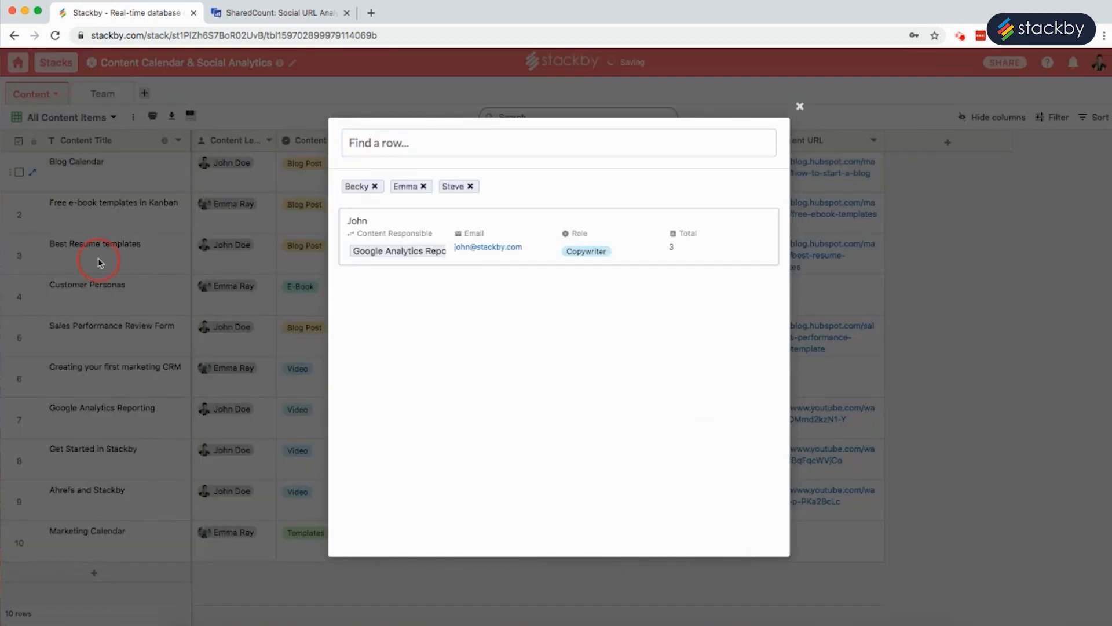
click(799, 106)
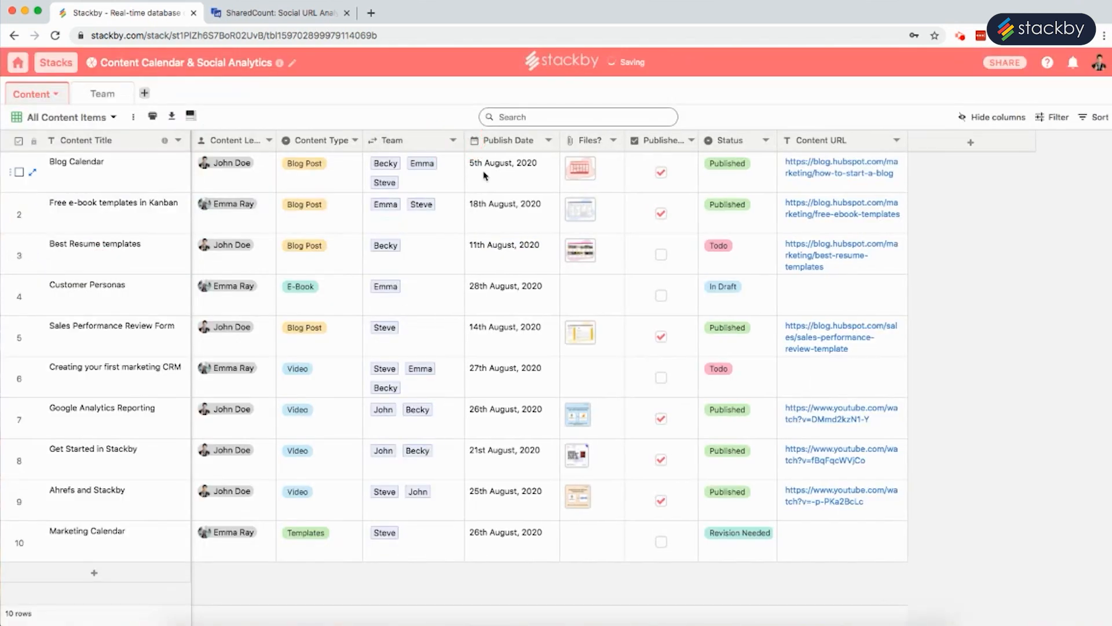
text(6th August, 2020)
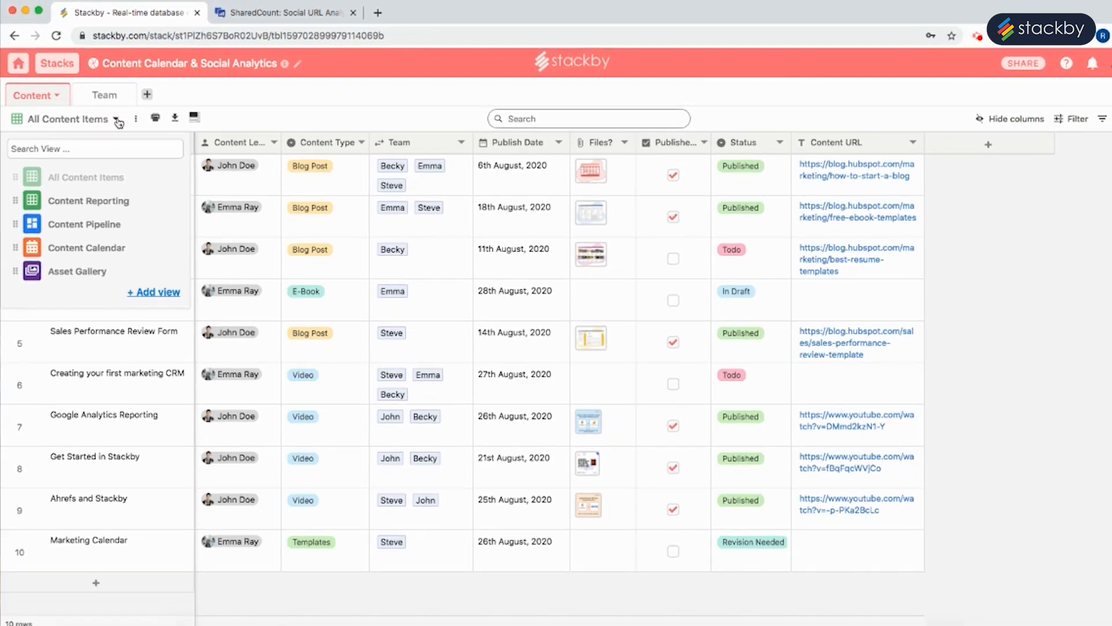
Step: Switch to the Content Pipeline board and show Publish Date on its cards
click(83, 224)
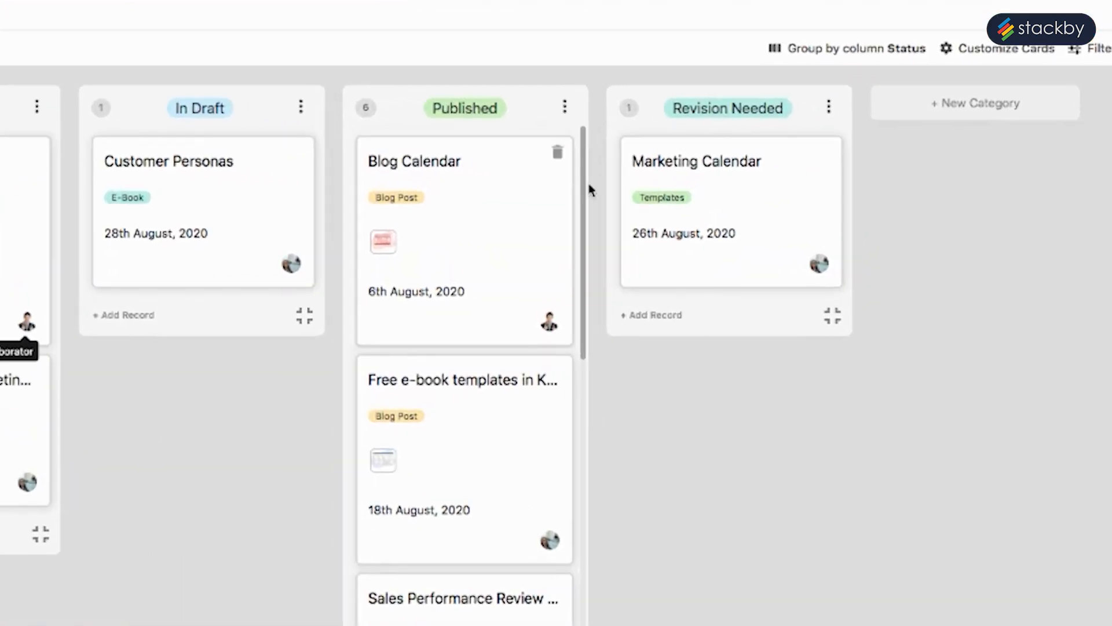
click(849, 234)
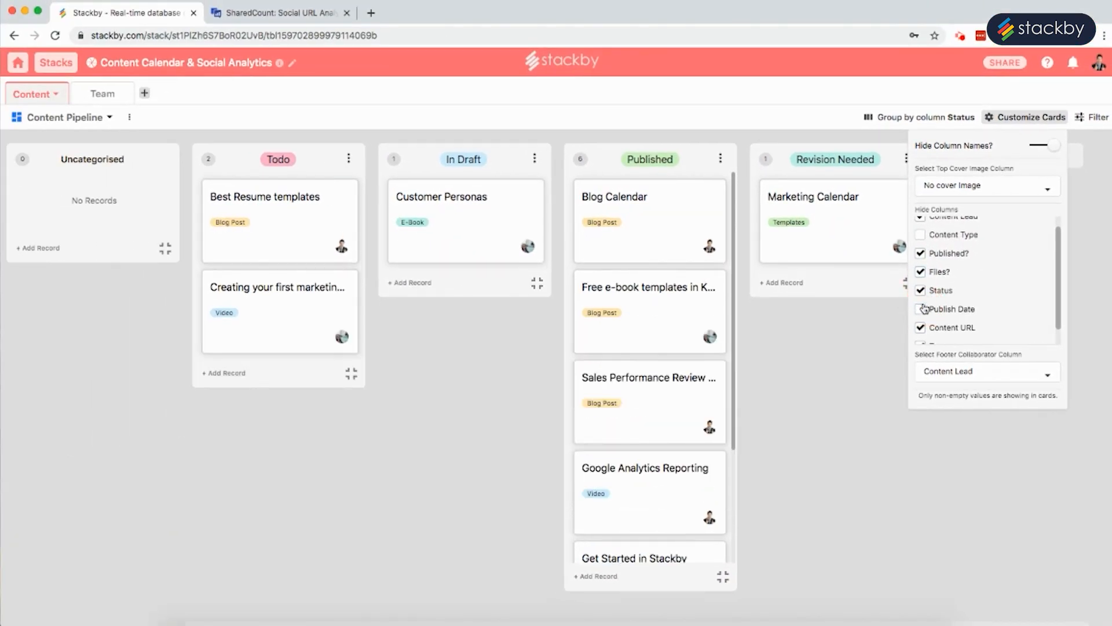
click(922, 309)
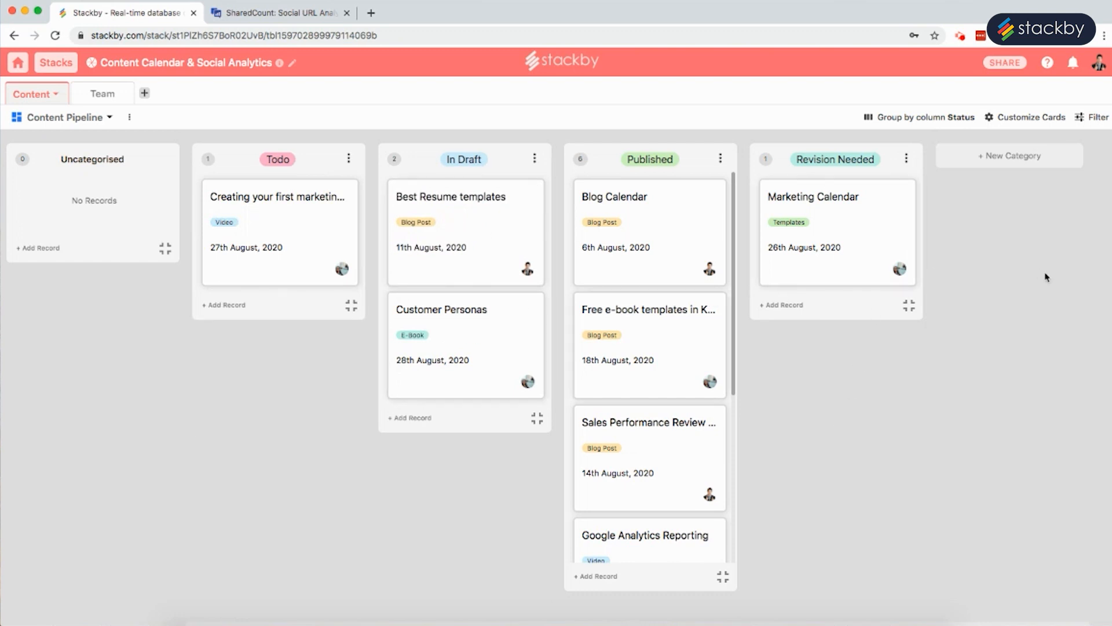
Step: Group the board cards by Content Type, then regroup them by Status
click(923, 117)
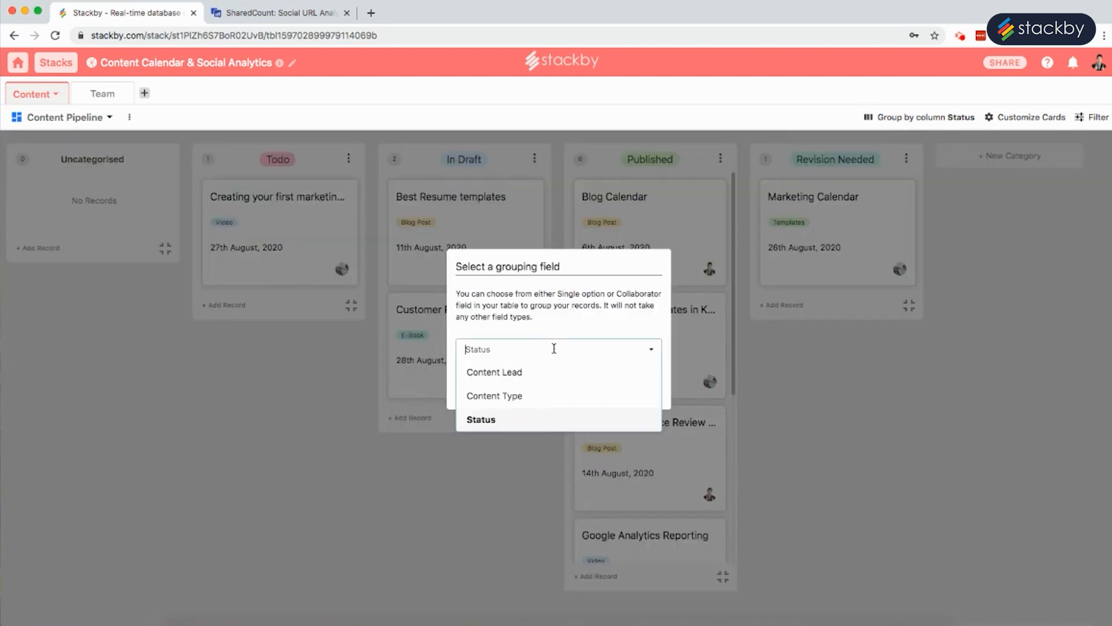
click(493, 396)
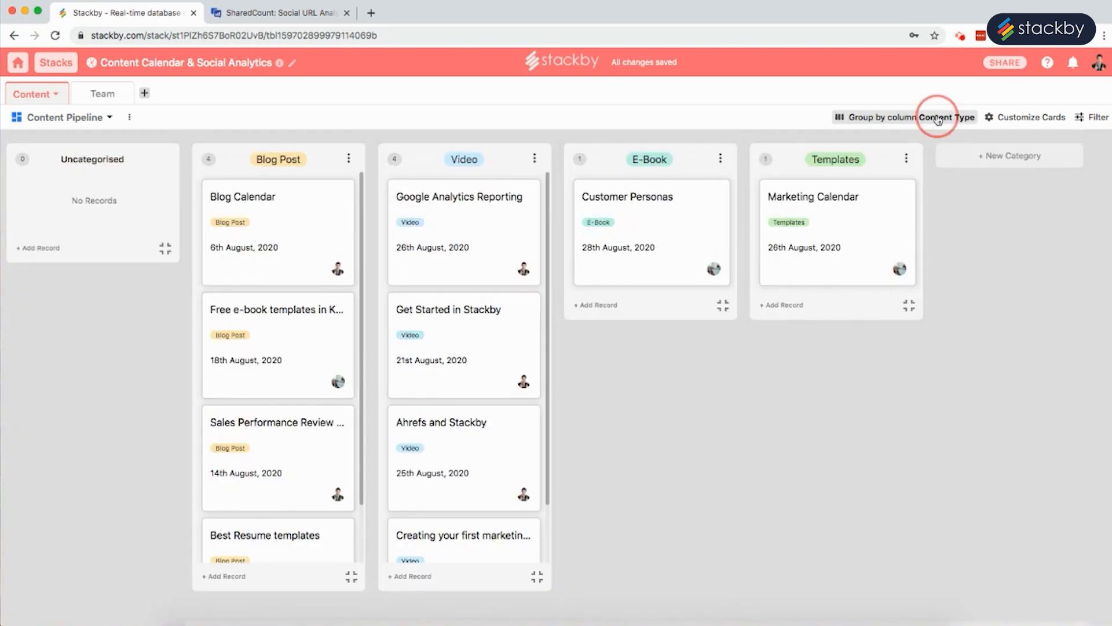
click(943, 117)
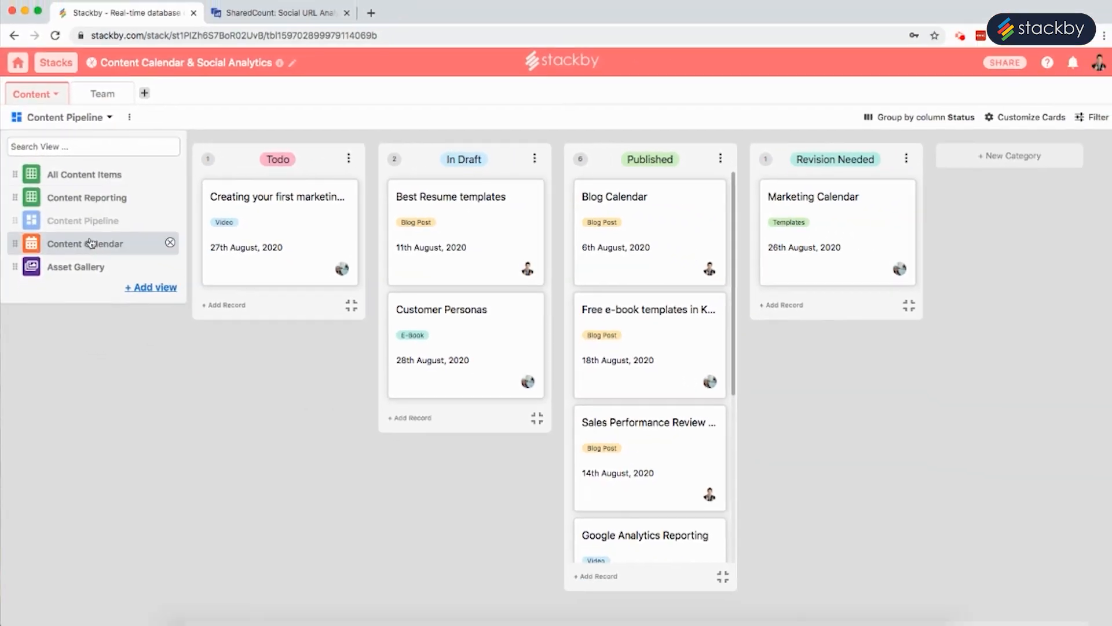
Step: Show the Content Calendar coloured by Status, dated by Publish Date, in week view
click(85, 243)
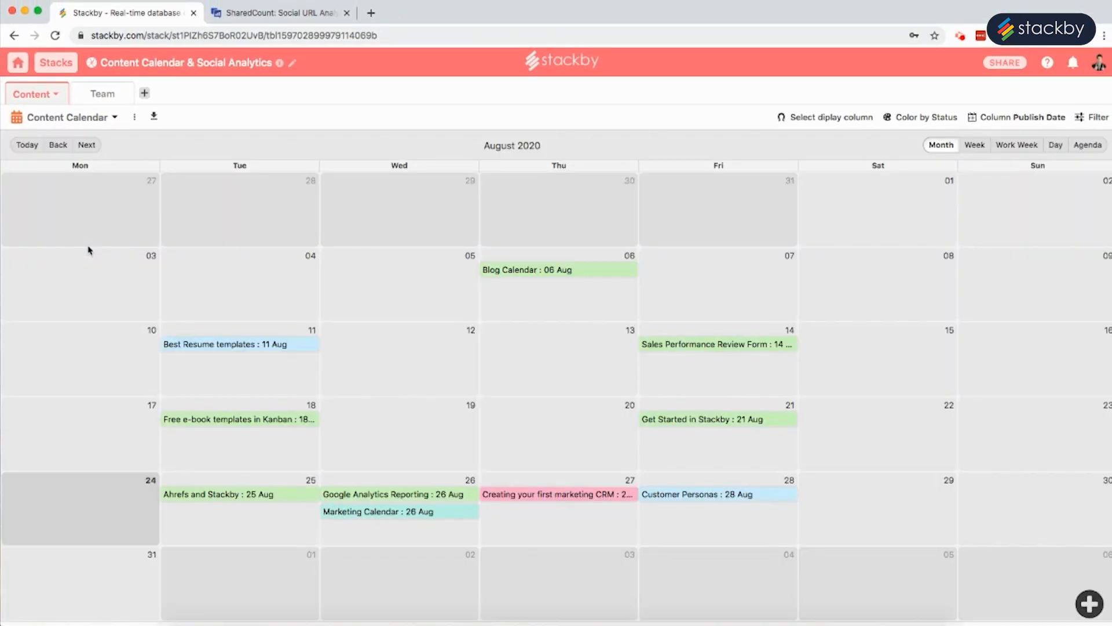
mouse_move(922, 160)
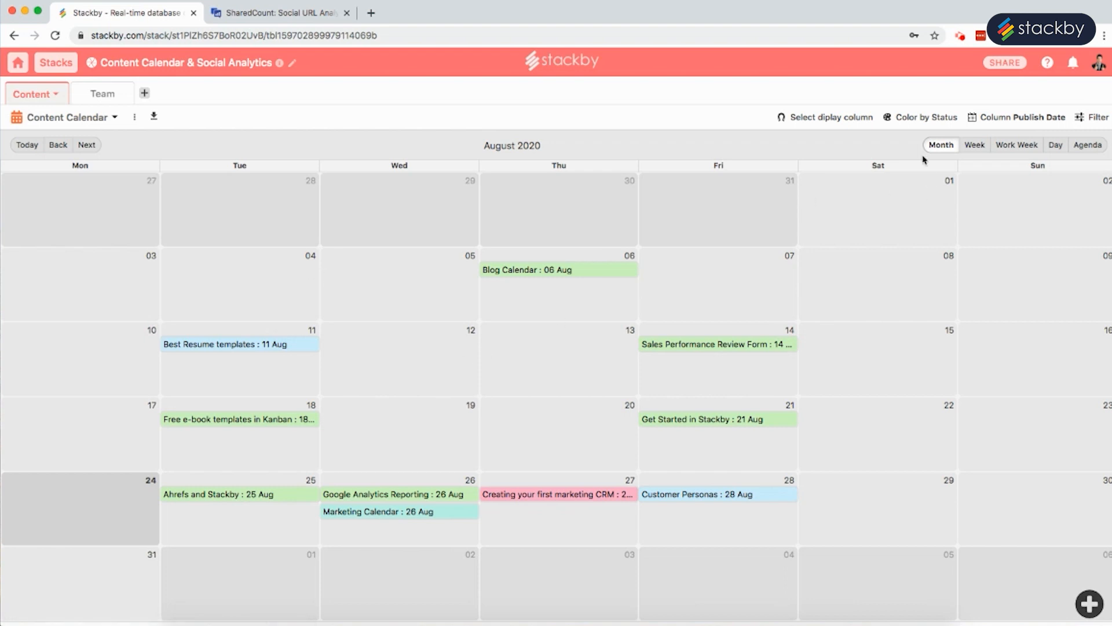
click(926, 117)
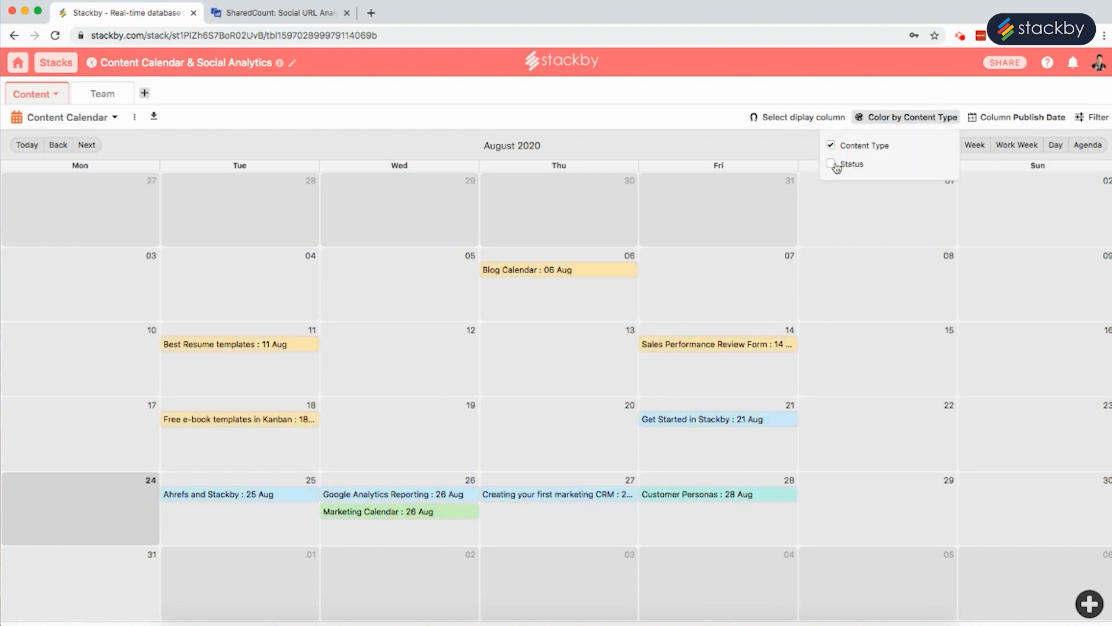
click(851, 164)
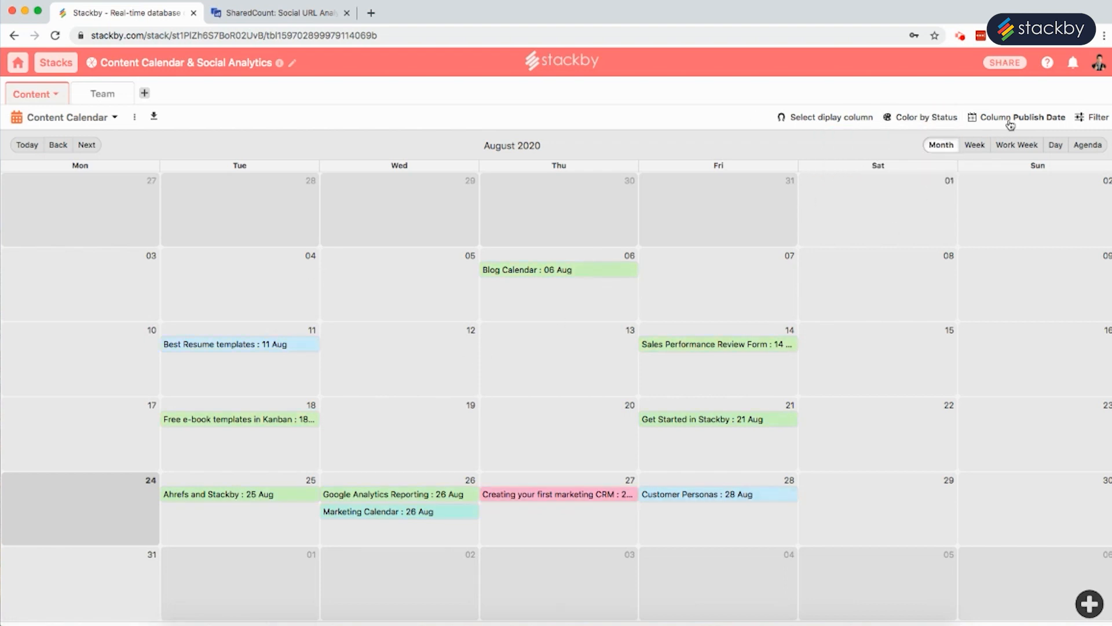
click(1021, 117)
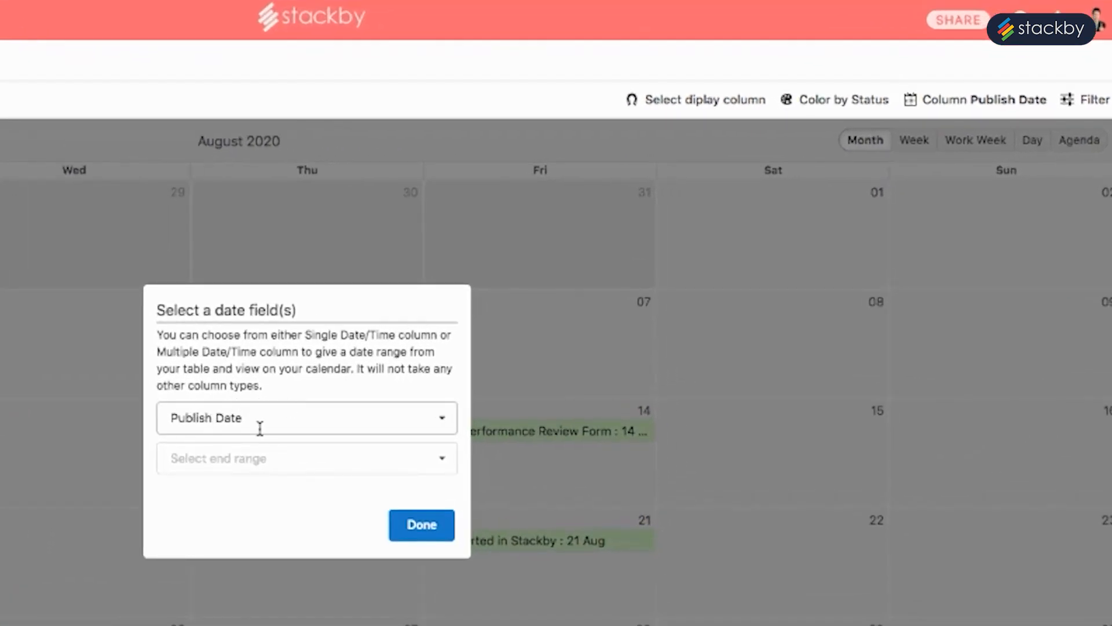
click(910, 141)
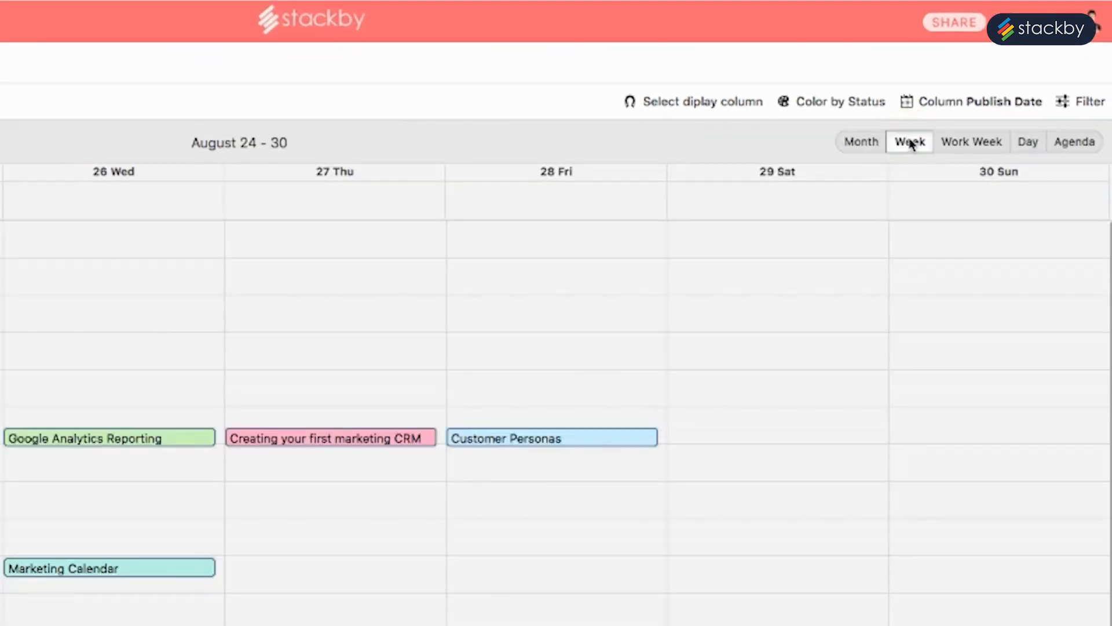
click(860, 142)
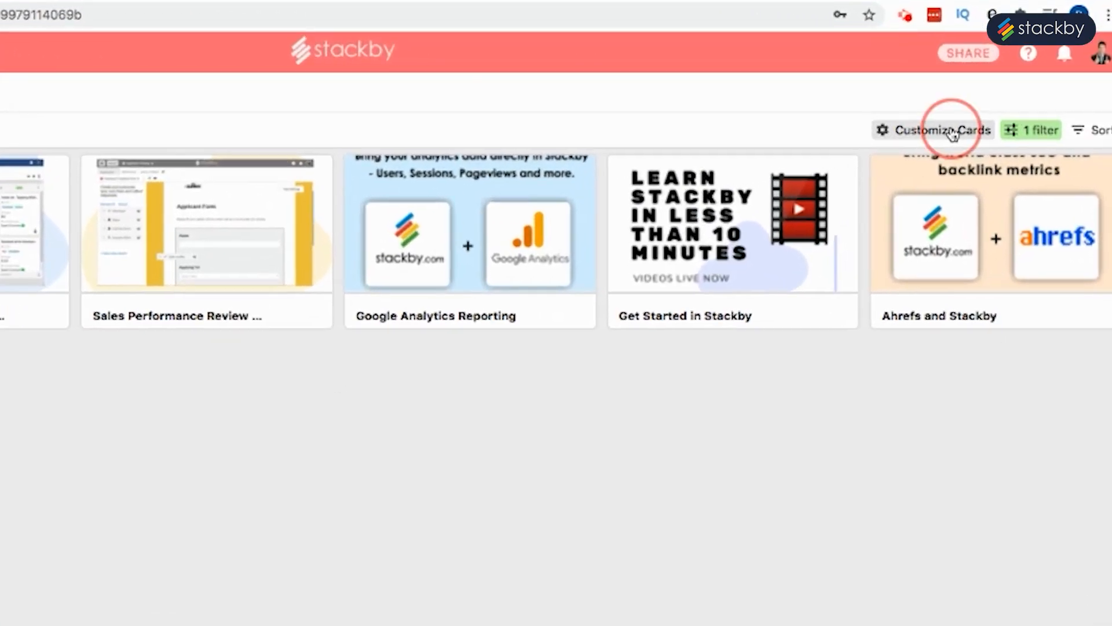
Step: Show all columns on the Asset Gallery cards, then switch to the Team table
click(939, 130)
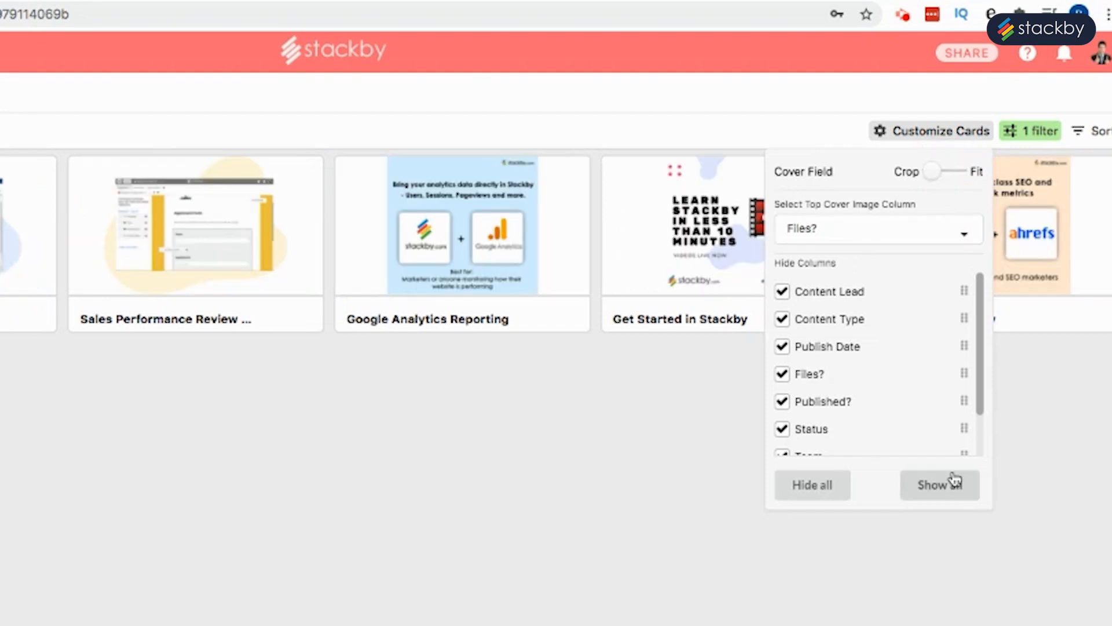
click(1029, 130)
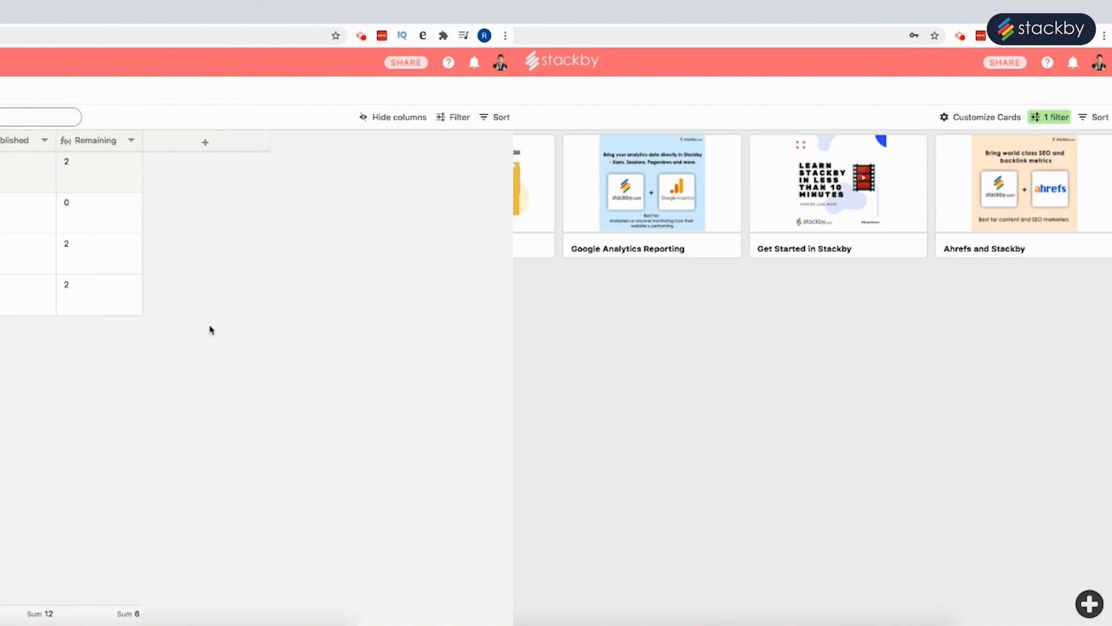
click(95, 93)
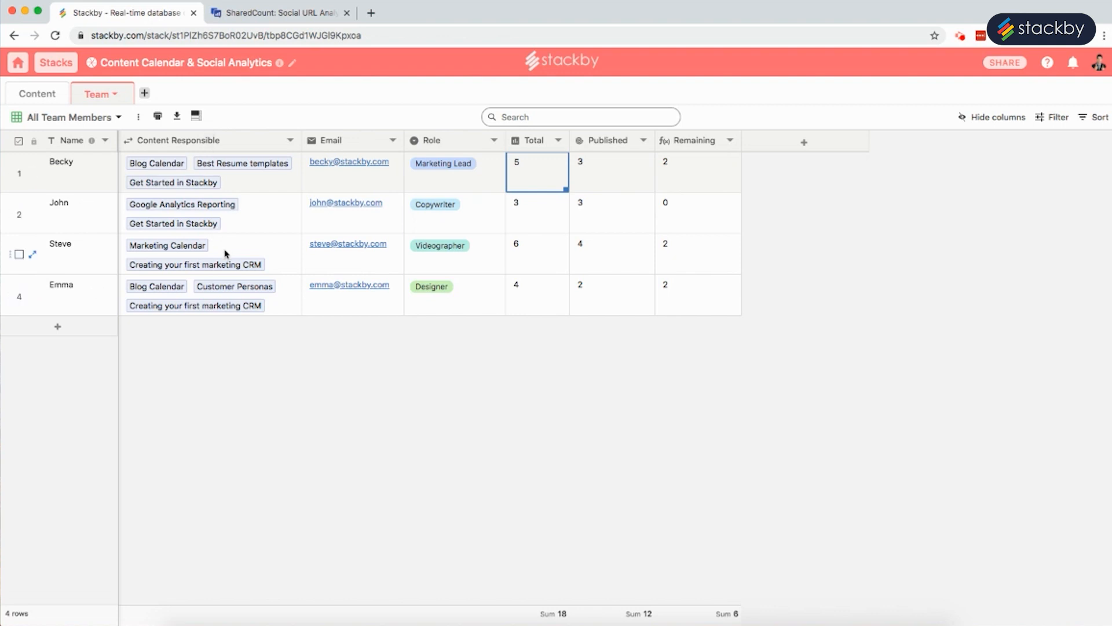
mouse_move(454, 263)
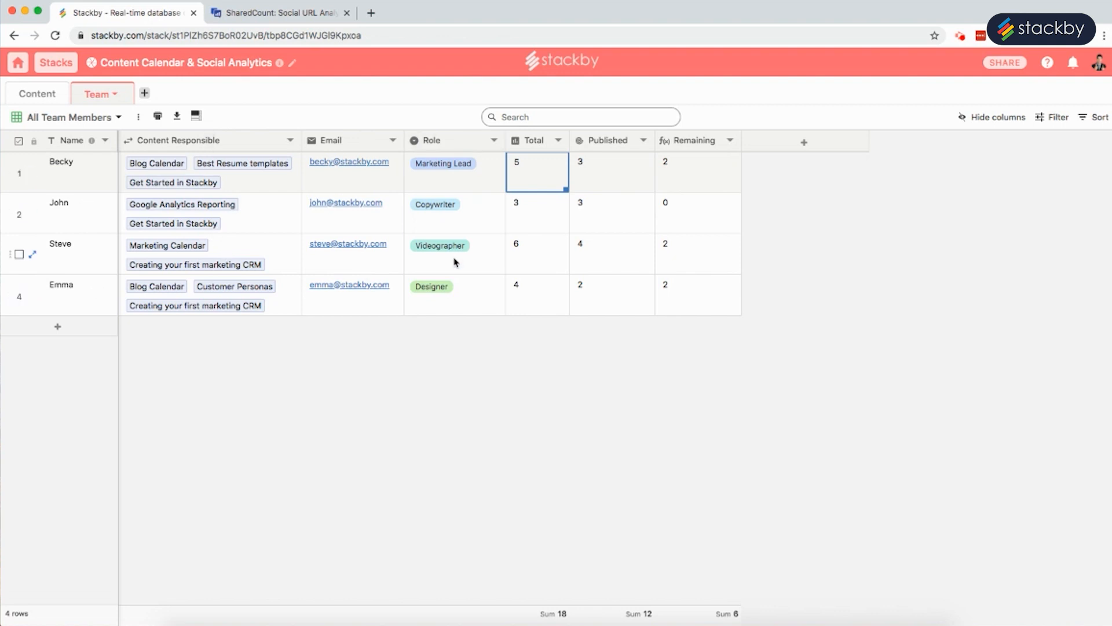
mouse_move(560, 185)
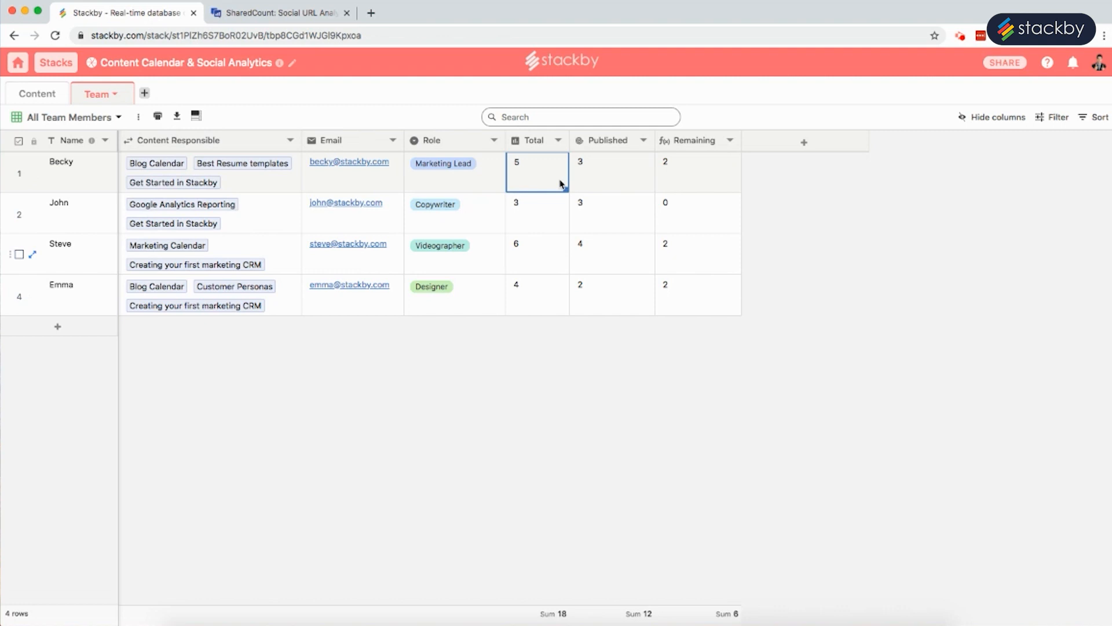
click(558, 140)
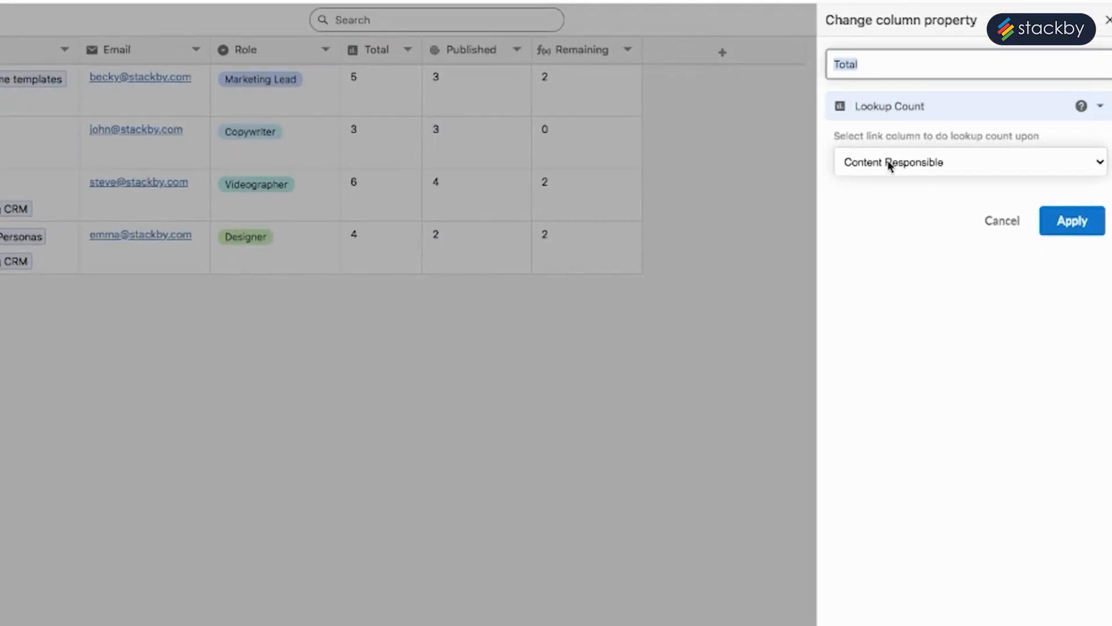
mouse_move(972, 151)
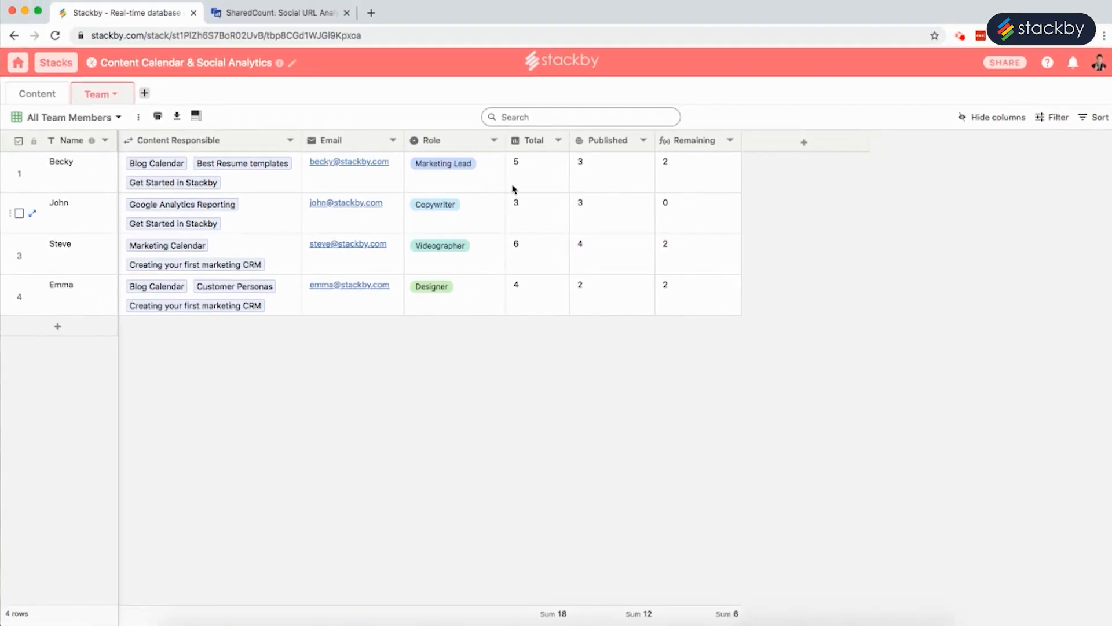
click(643, 140)
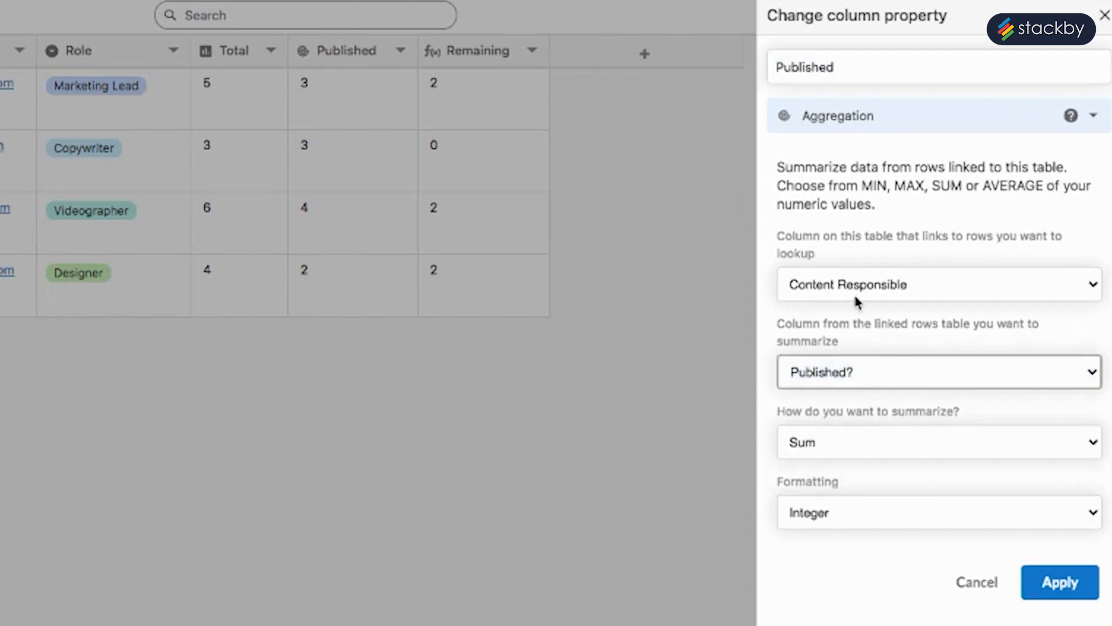
Step: Review summarizable content fields like share_count, keeping Published as the sum of Published?
click(935, 372)
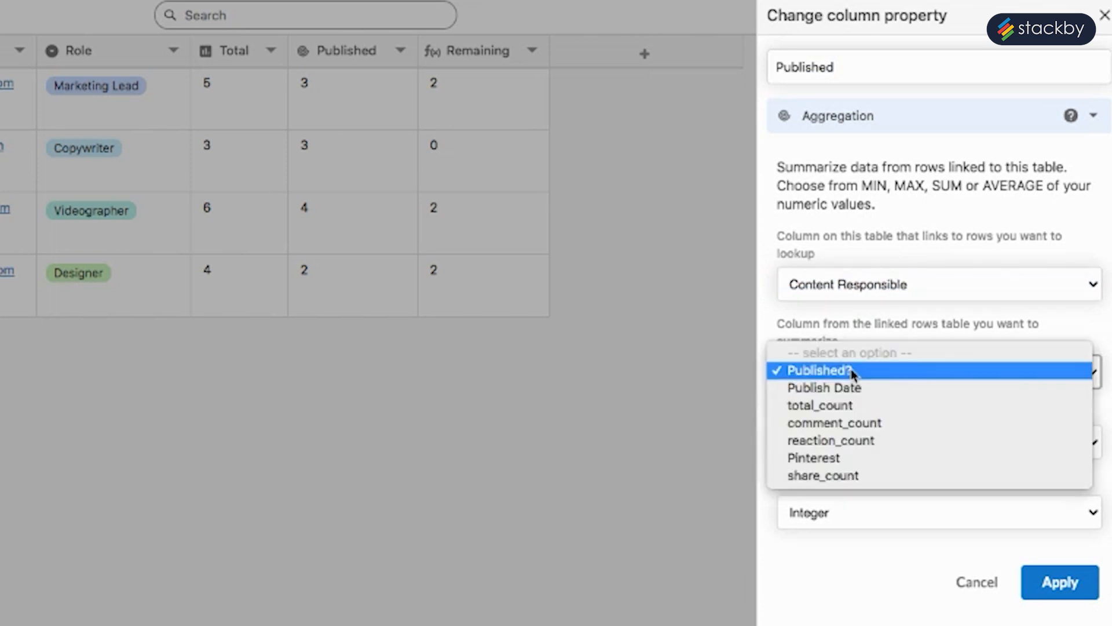
click(816, 370)
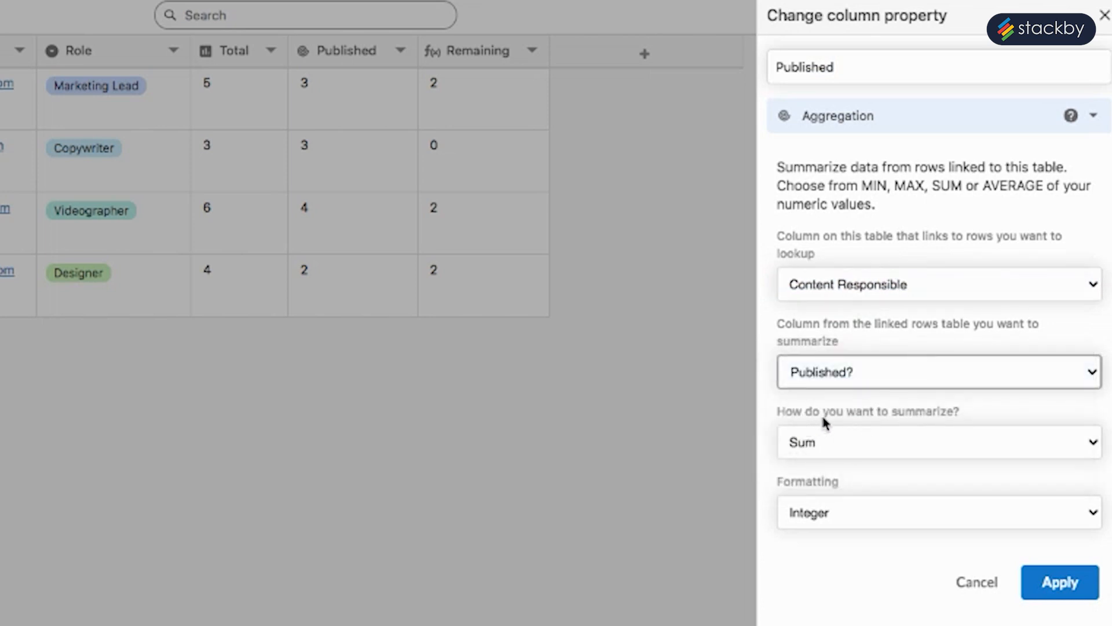
mouse_move(848, 448)
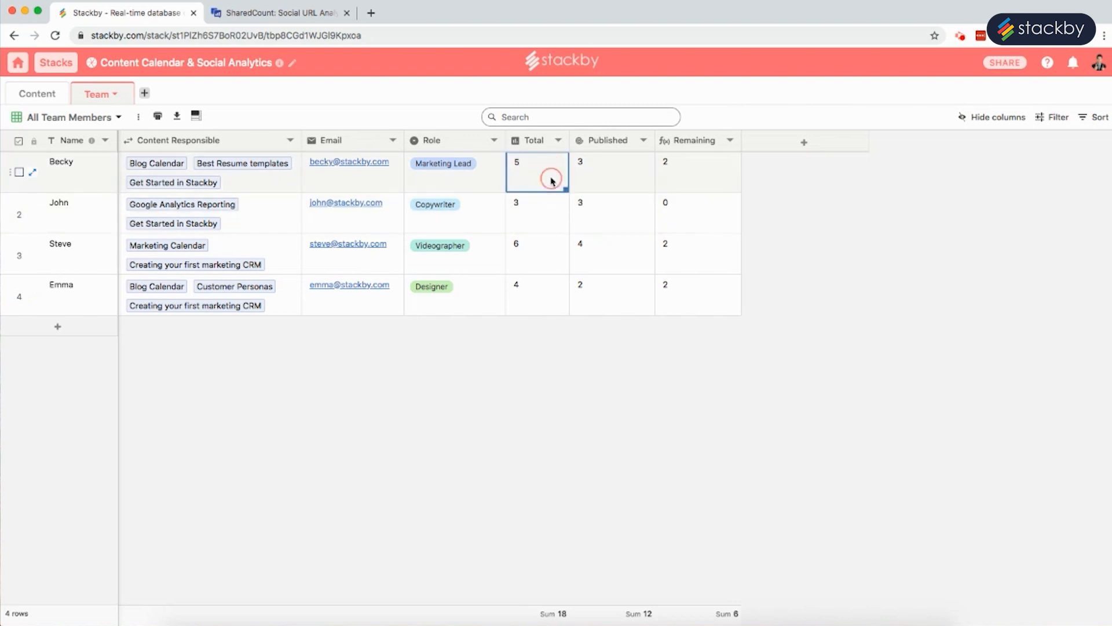
mouse_move(544, 257)
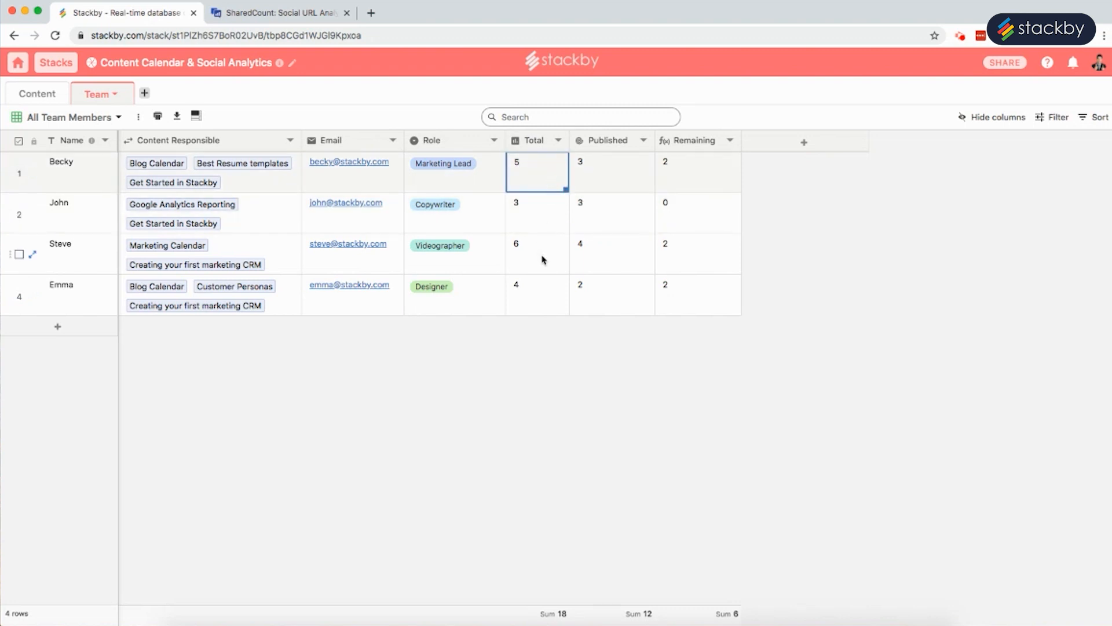
mouse_move(694, 140)
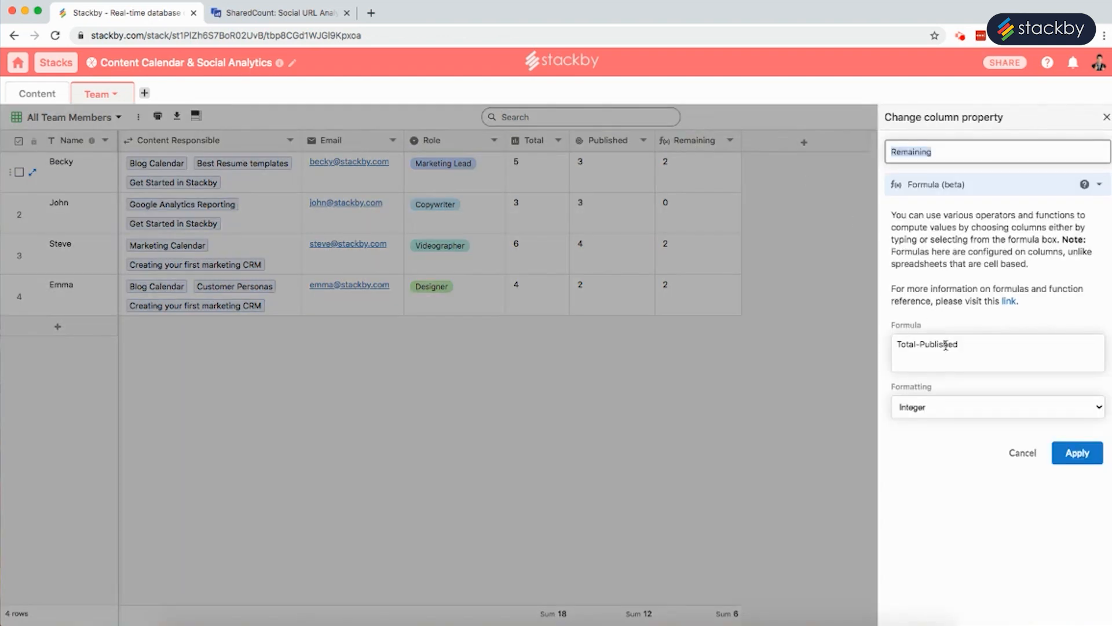
mouse_move(548, 210)
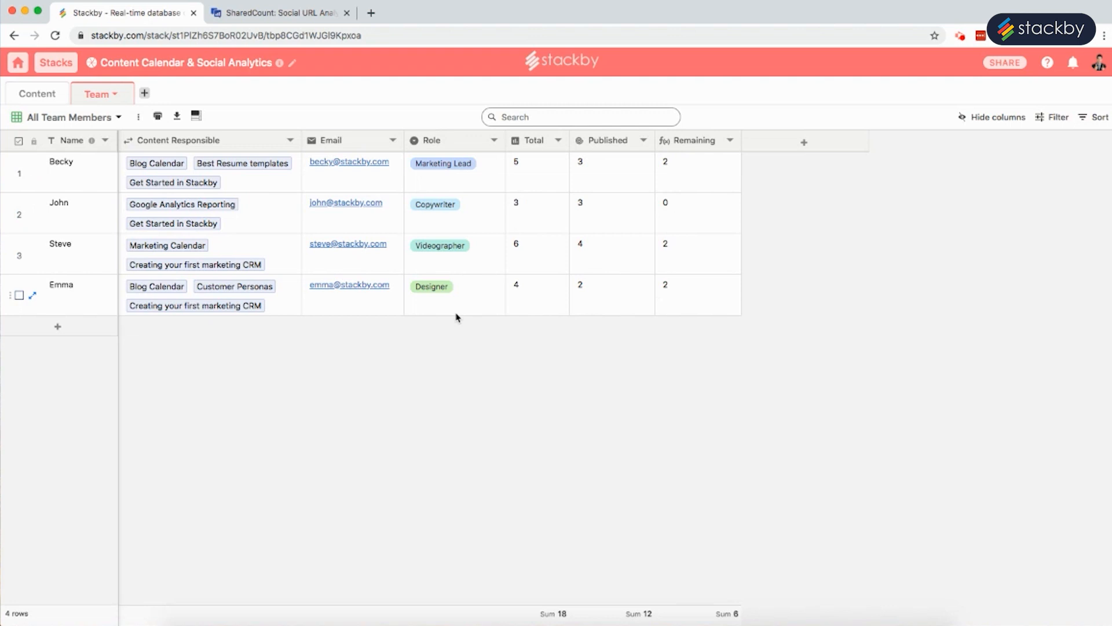
Step: Switch back to the ten-item Content table
click(37, 92)
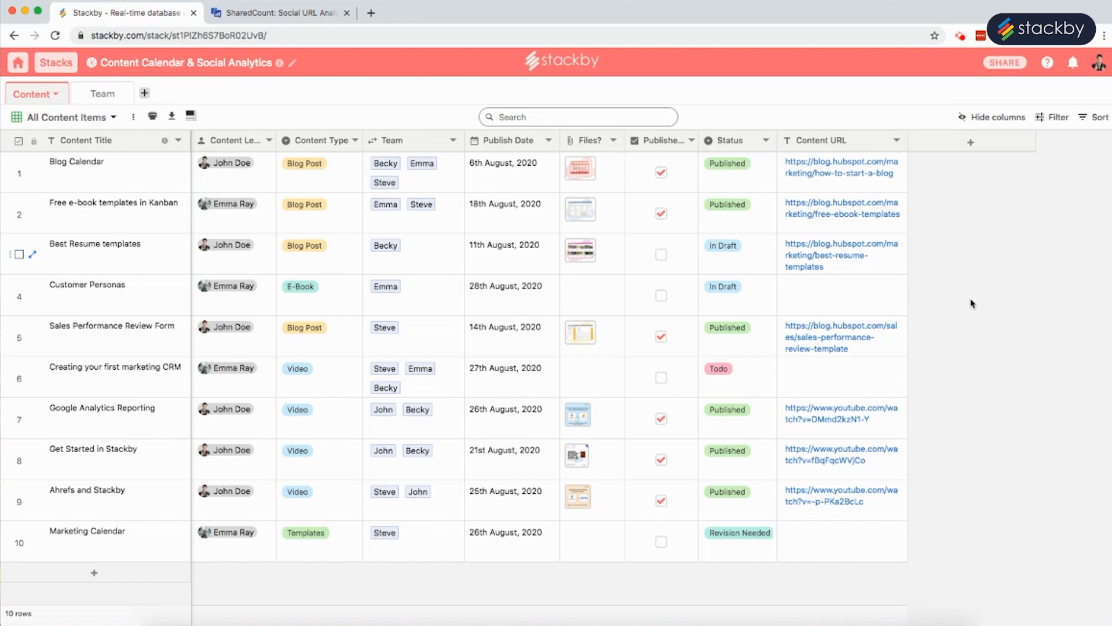
mouse_move(963, 300)
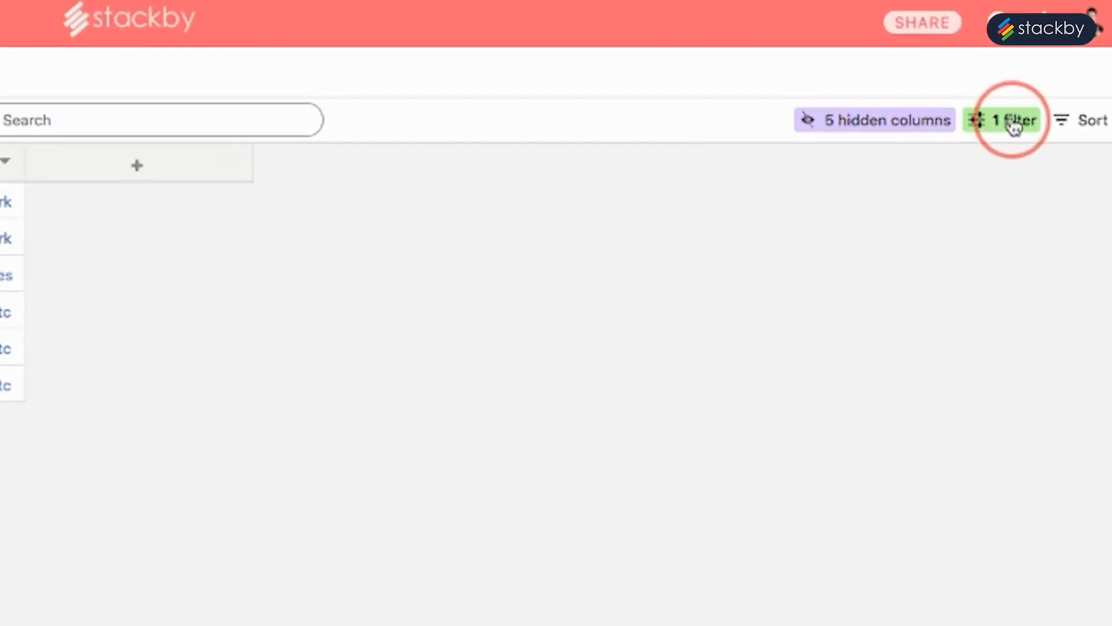
Step: Check the Status = Published filter, then go to the integrations catalog
click(1010, 120)
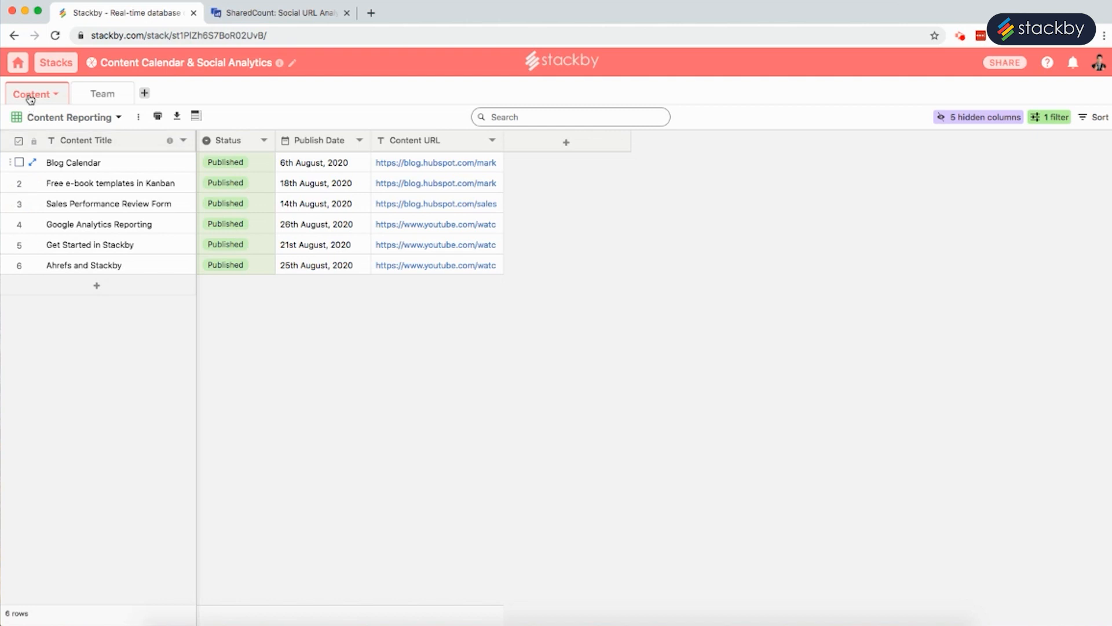
click(16, 62)
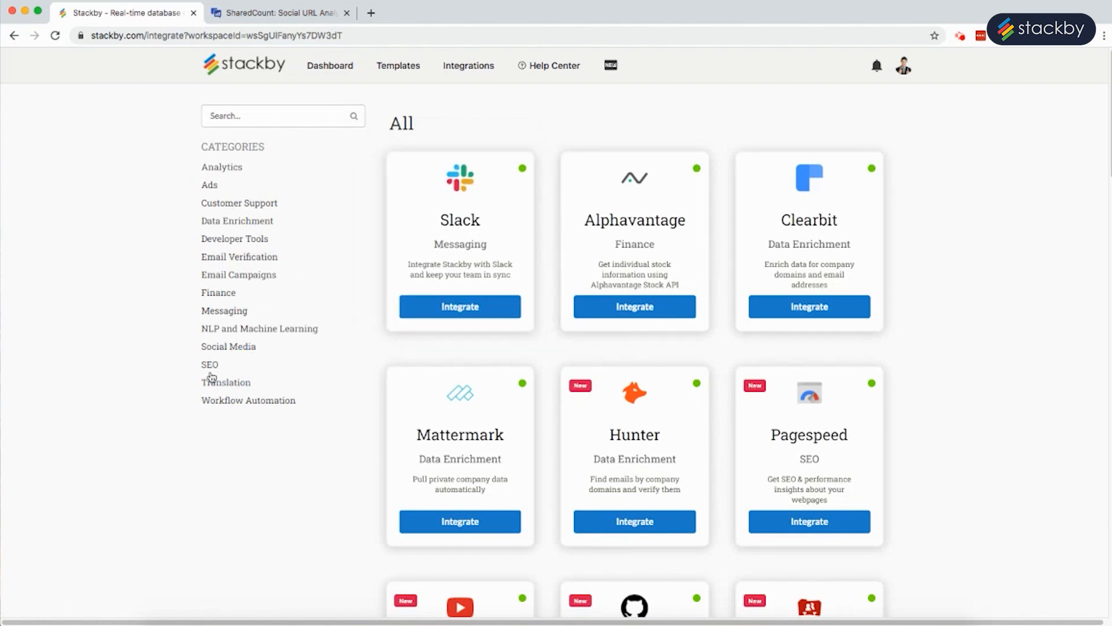
Step: Integrate SharedCount from Social Media integrations, save the copied API key, and return to the dashboard
click(227, 346)
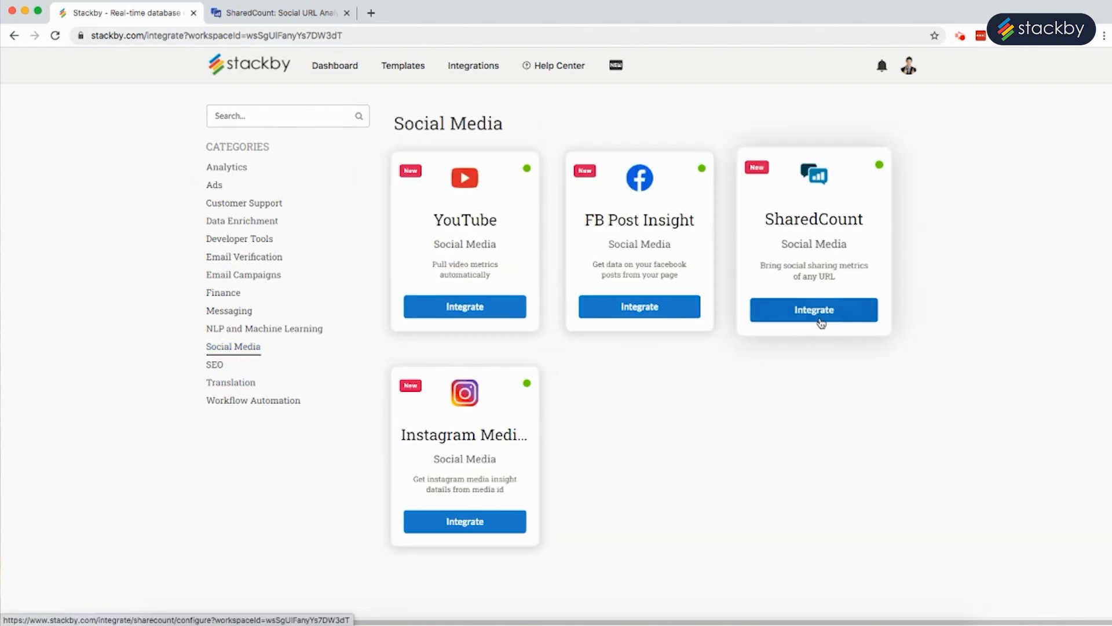
click(812, 309)
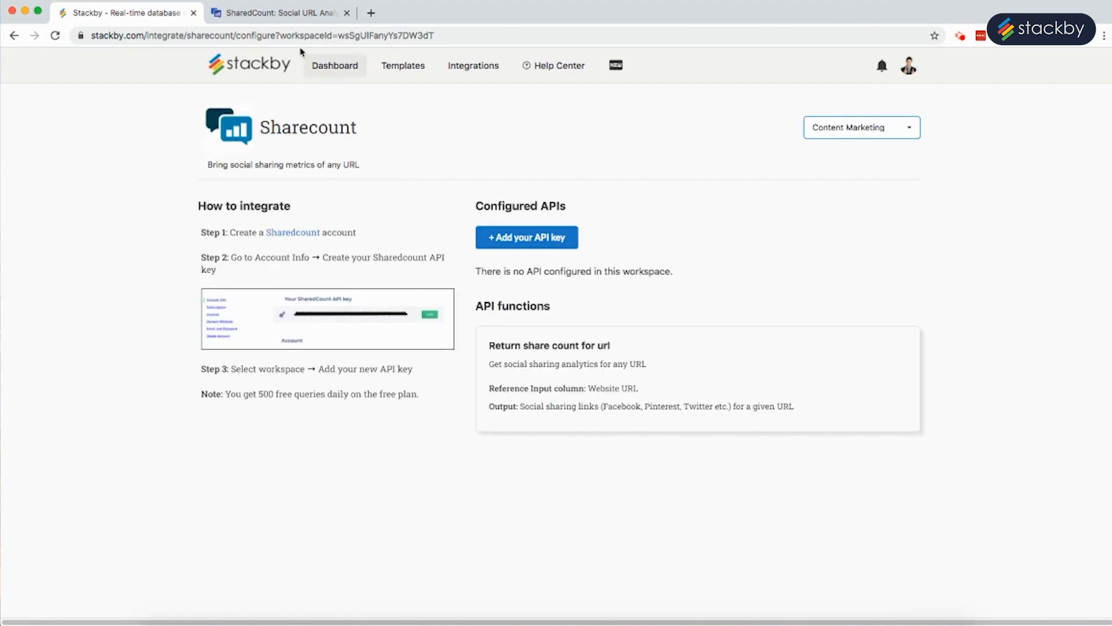
click(276, 13)
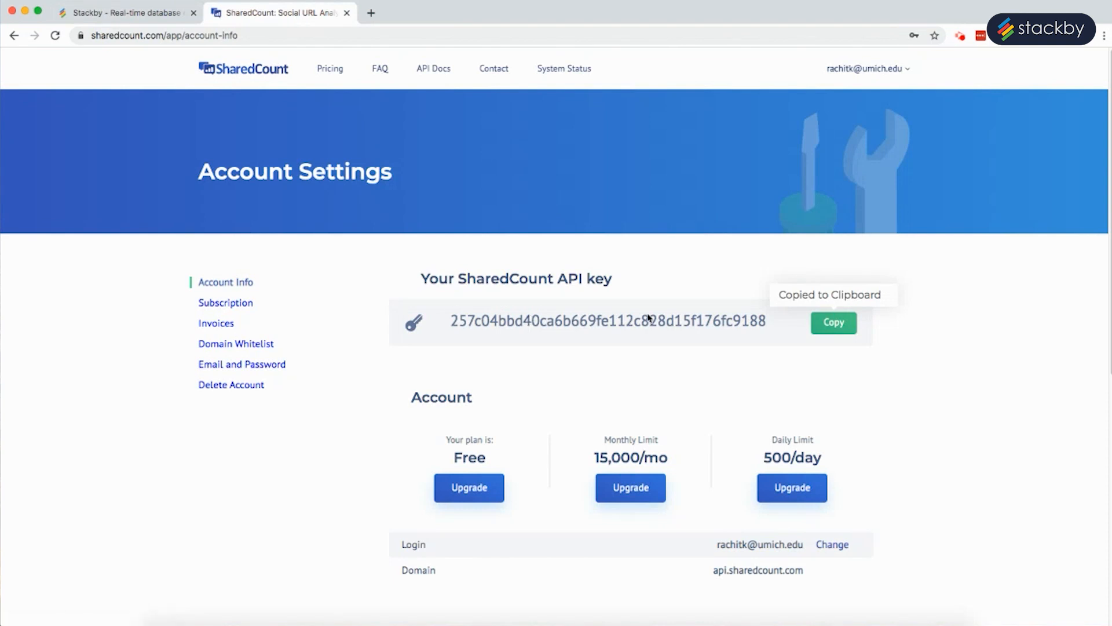
click(124, 12)
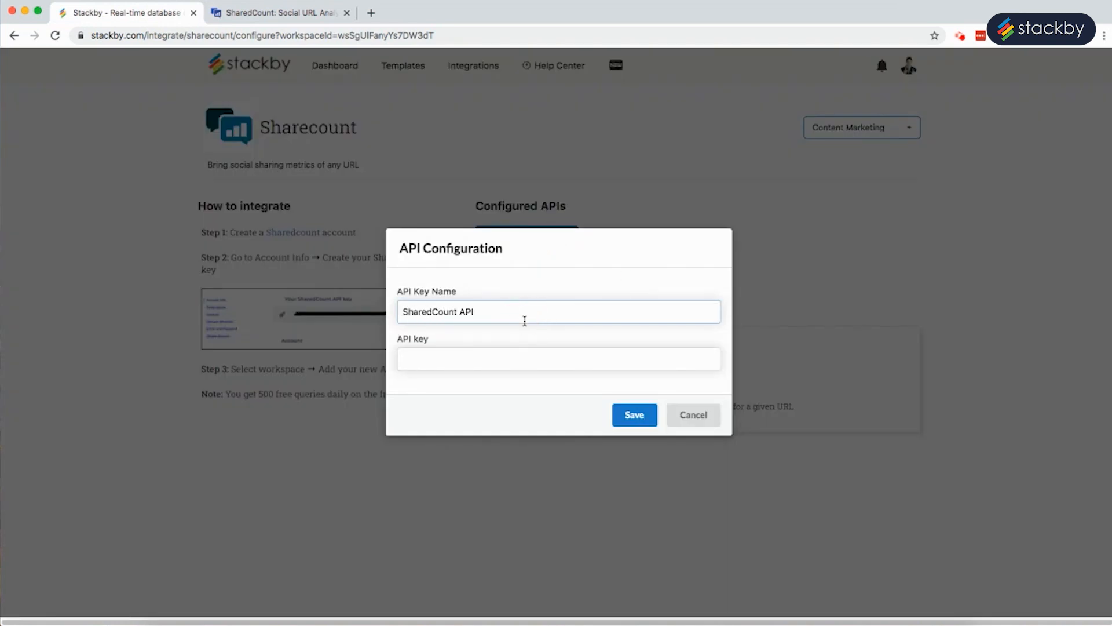
click(633, 414)
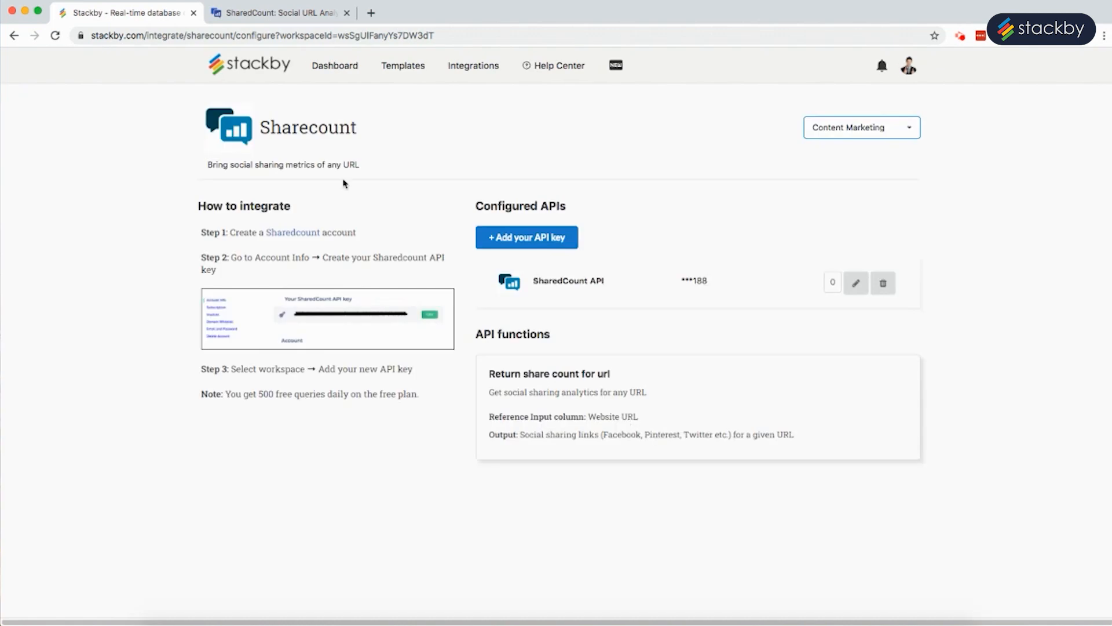
click(335, 65)
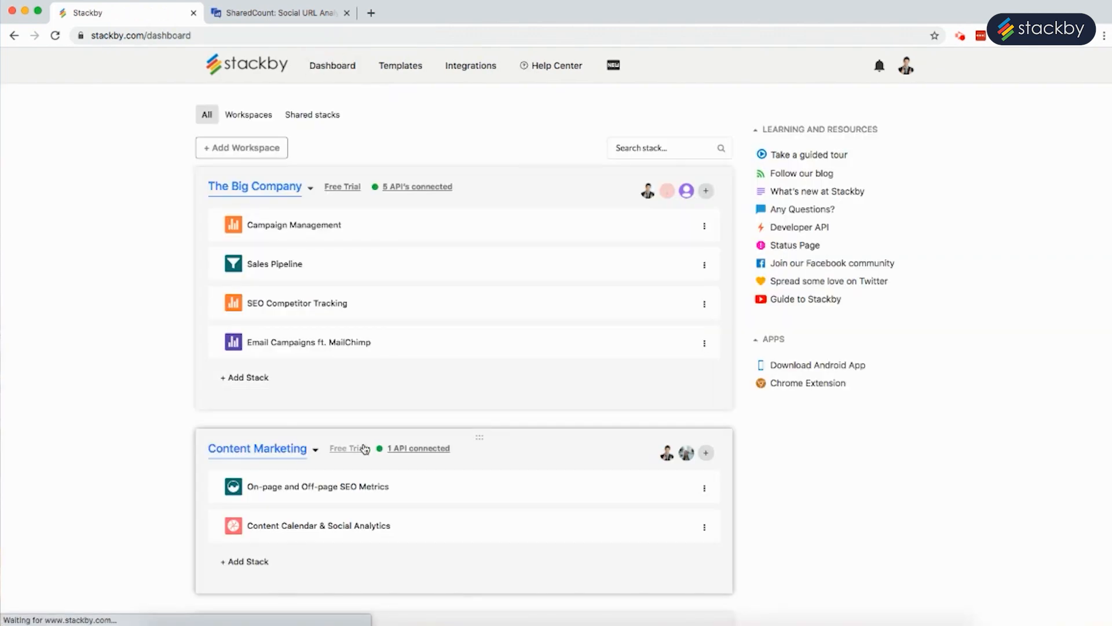
Step: Configure an API column using SharedCount, the saved API key, and 'Return share count for url'
click(318, 525)
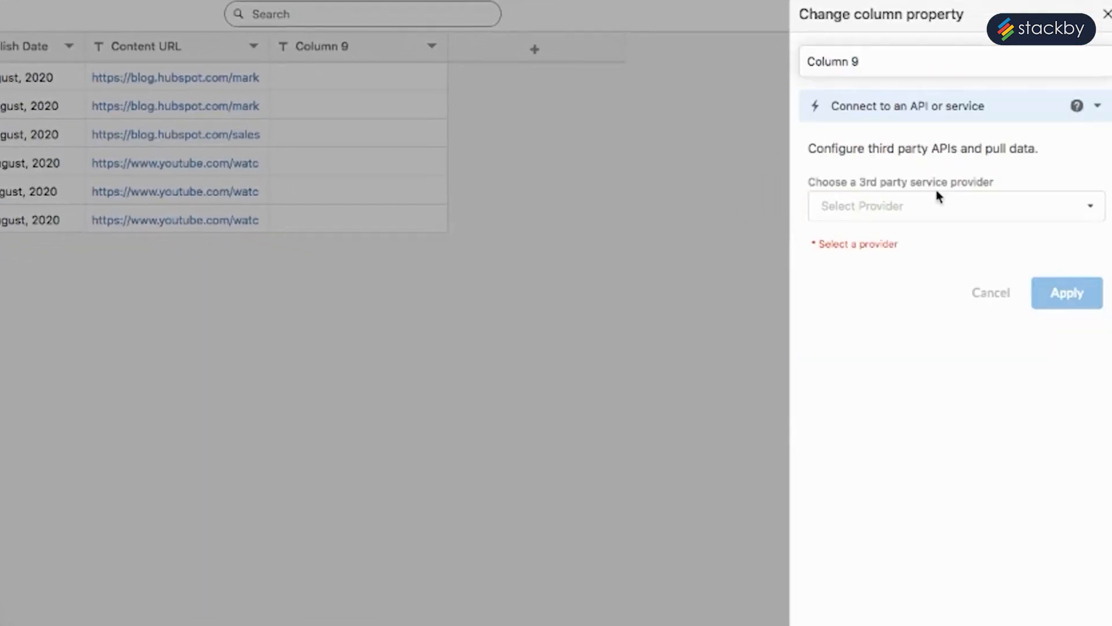
click(954, 205)
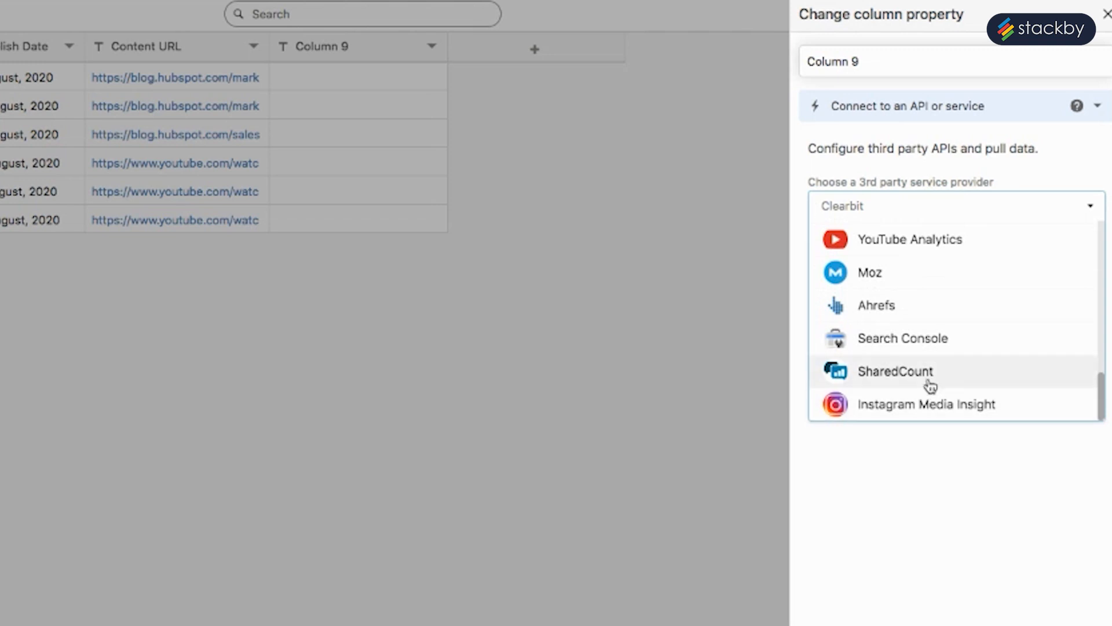
click(895, 370)
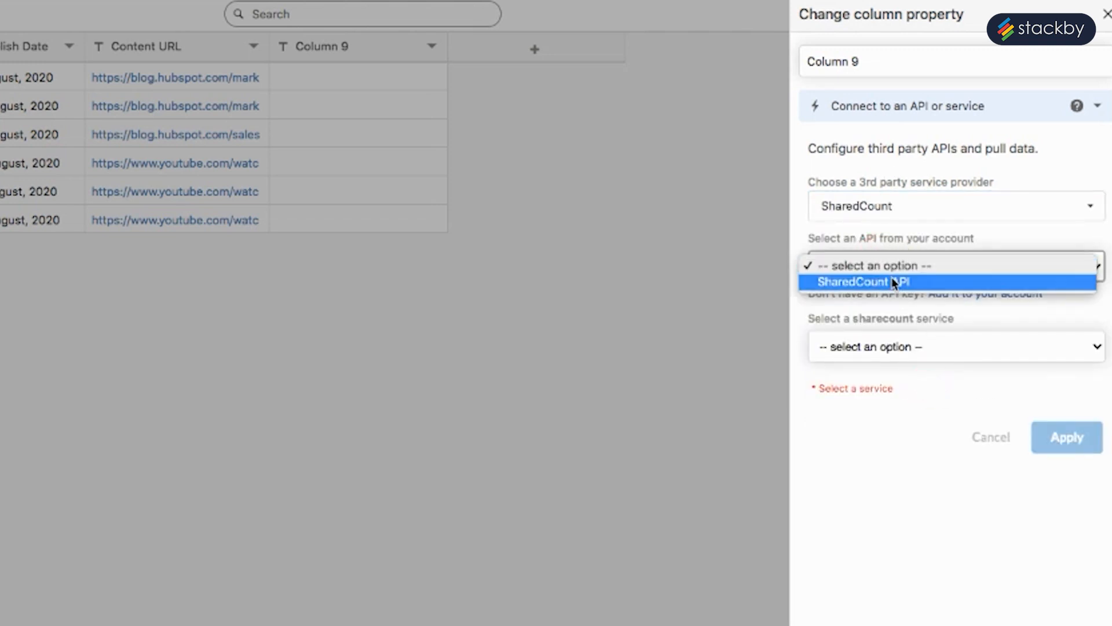
click(853, 281)
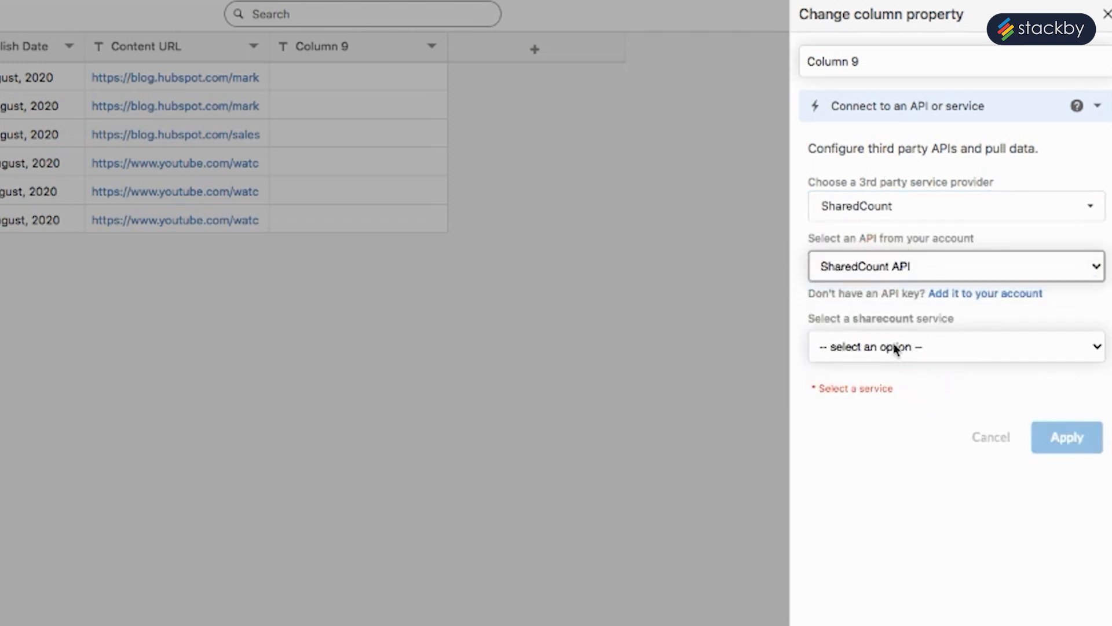
click(954, 347)
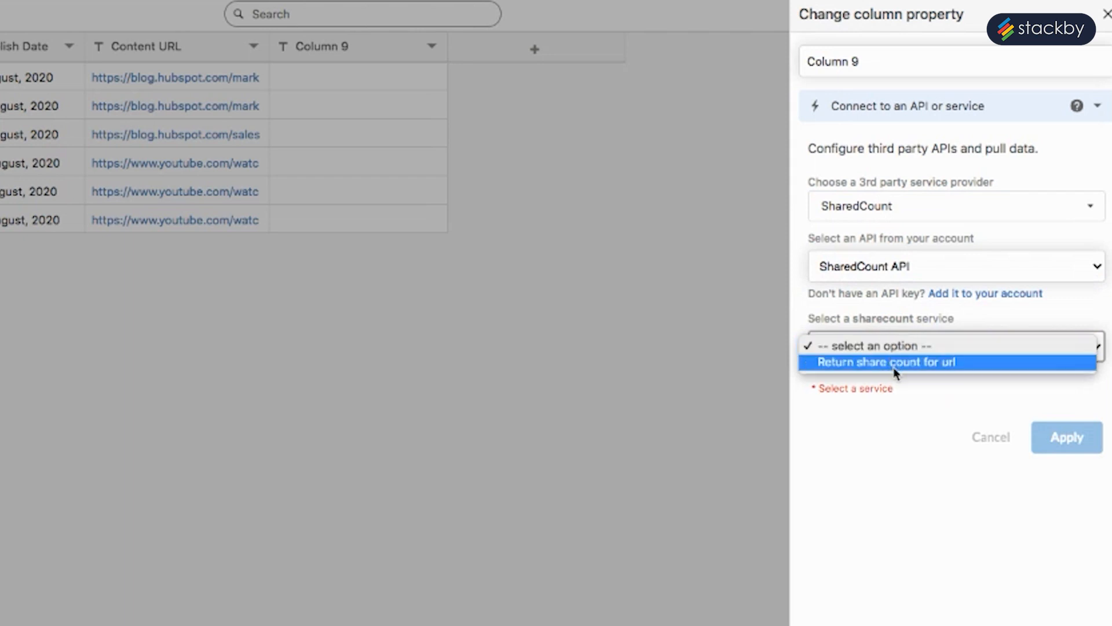
click(884, 362)
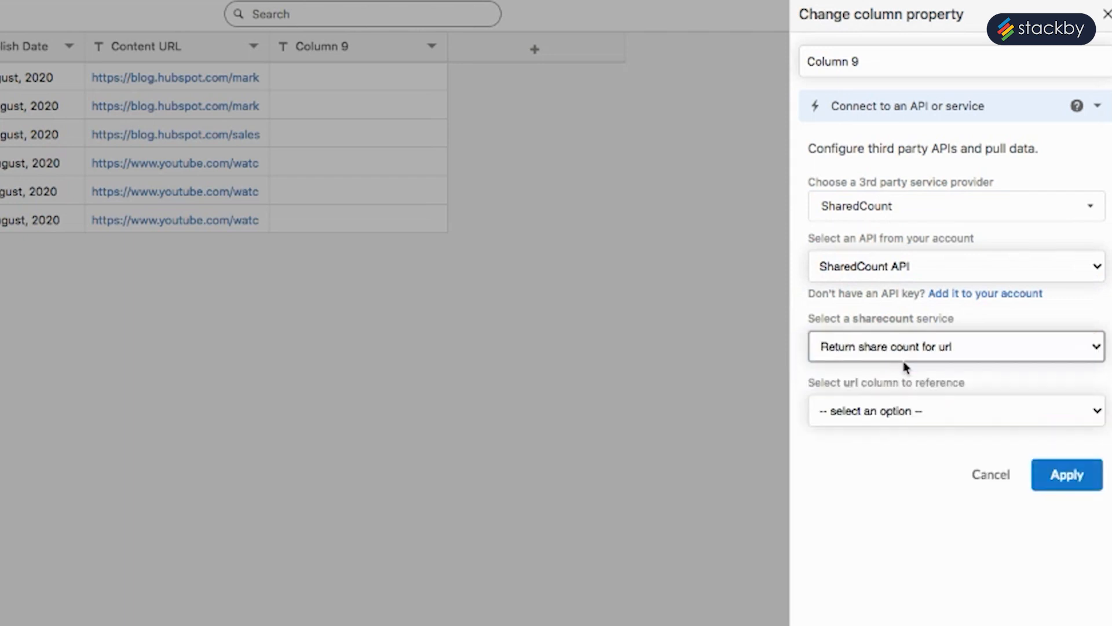
Step: Point the column at Content URL, name it 'SharedCount API', and apply
click(955, 411)
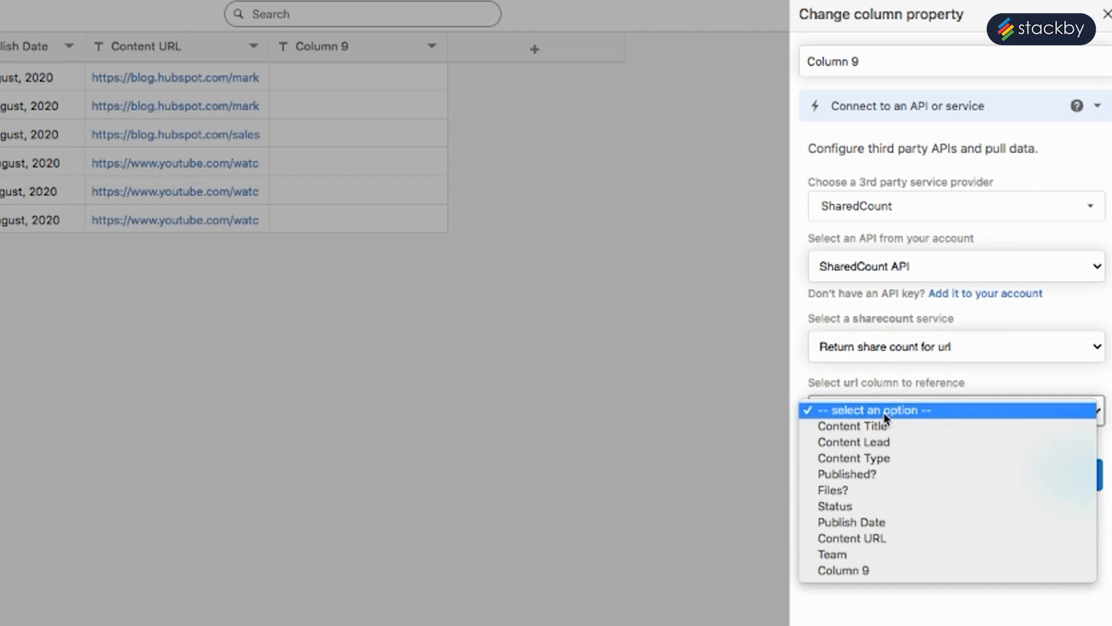
click(852, 538)
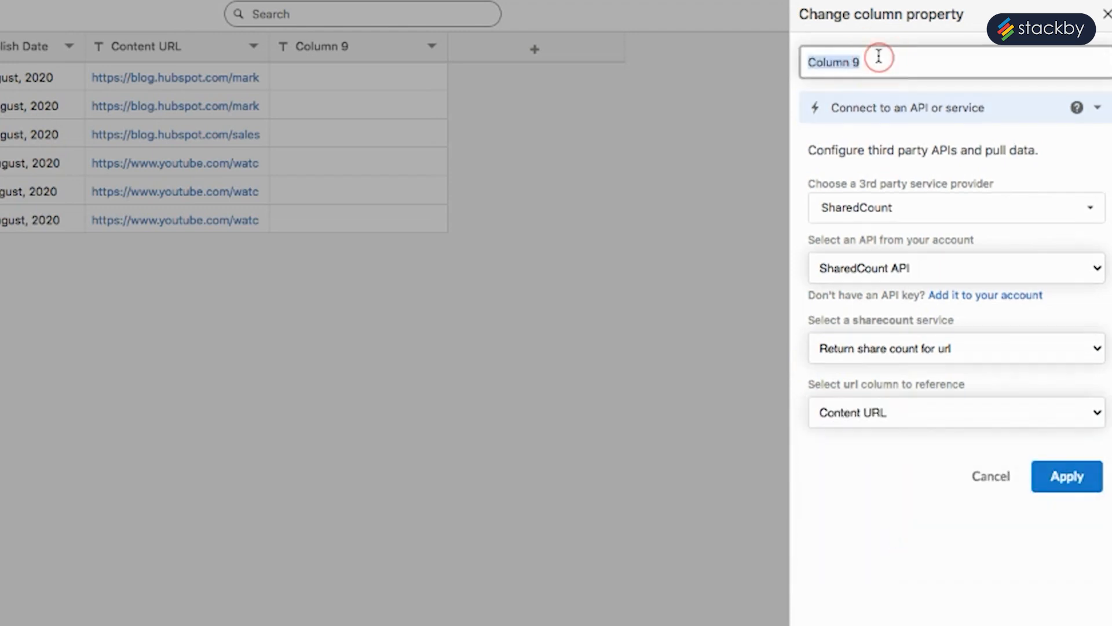
text(SharedCount API)
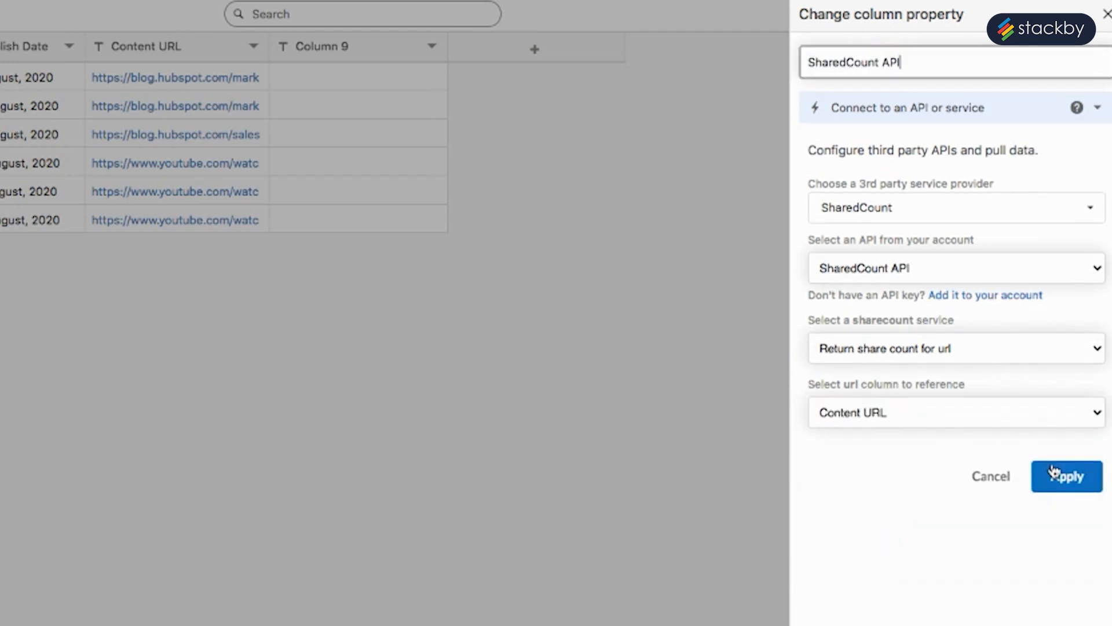
click(1066, 476)
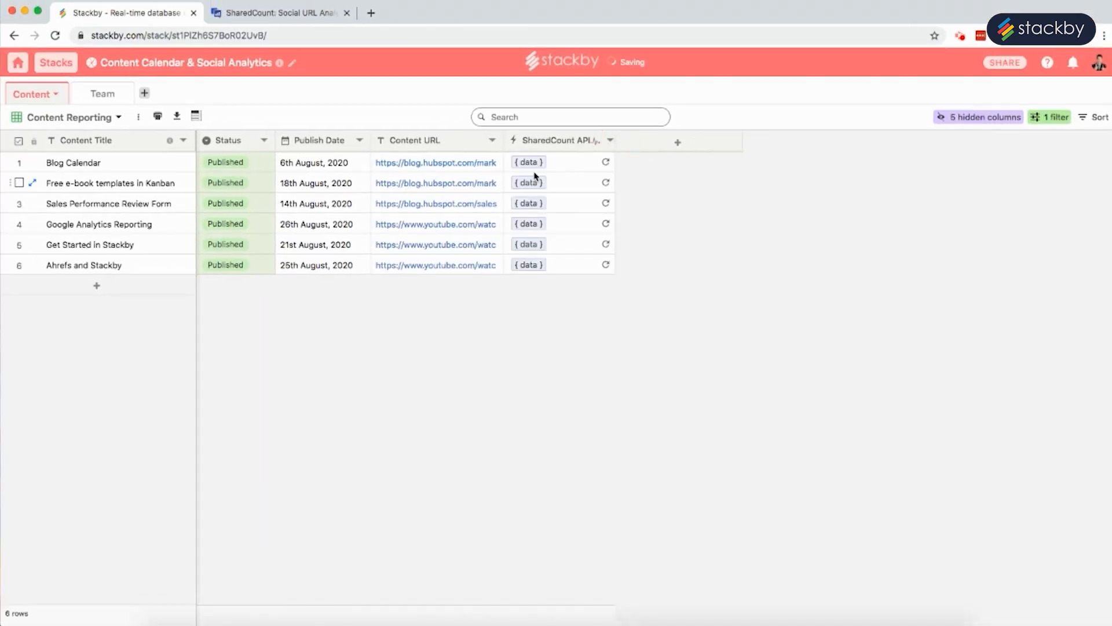
Step: From the Blog Calendar data cell, create total_count, share_count, reaction_count and Pinterest columns
click(527, 163)
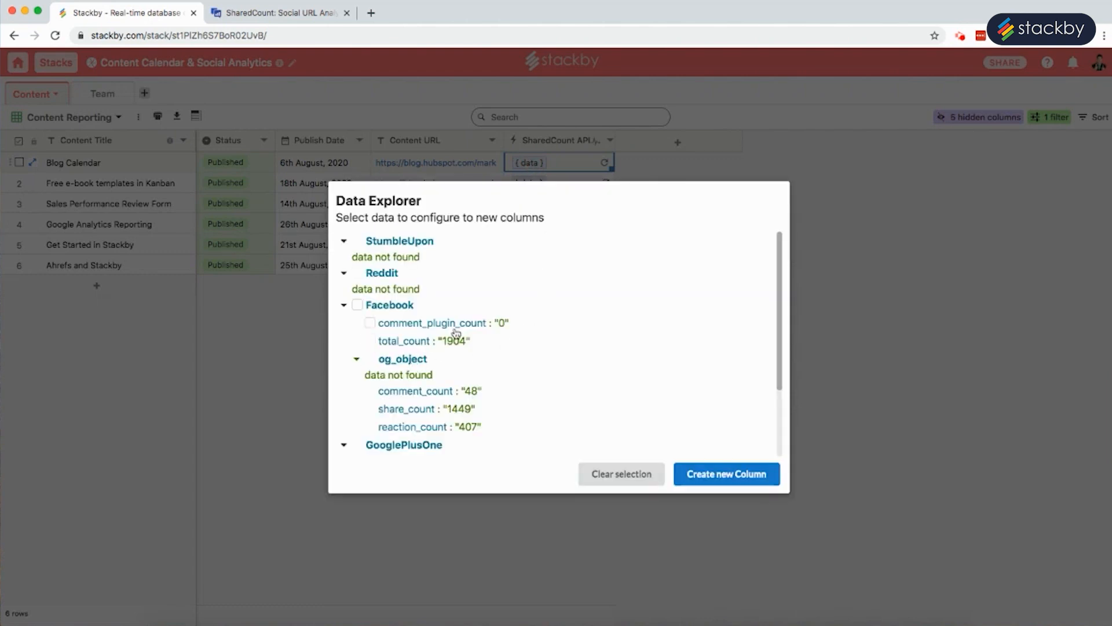
click(369, 341)
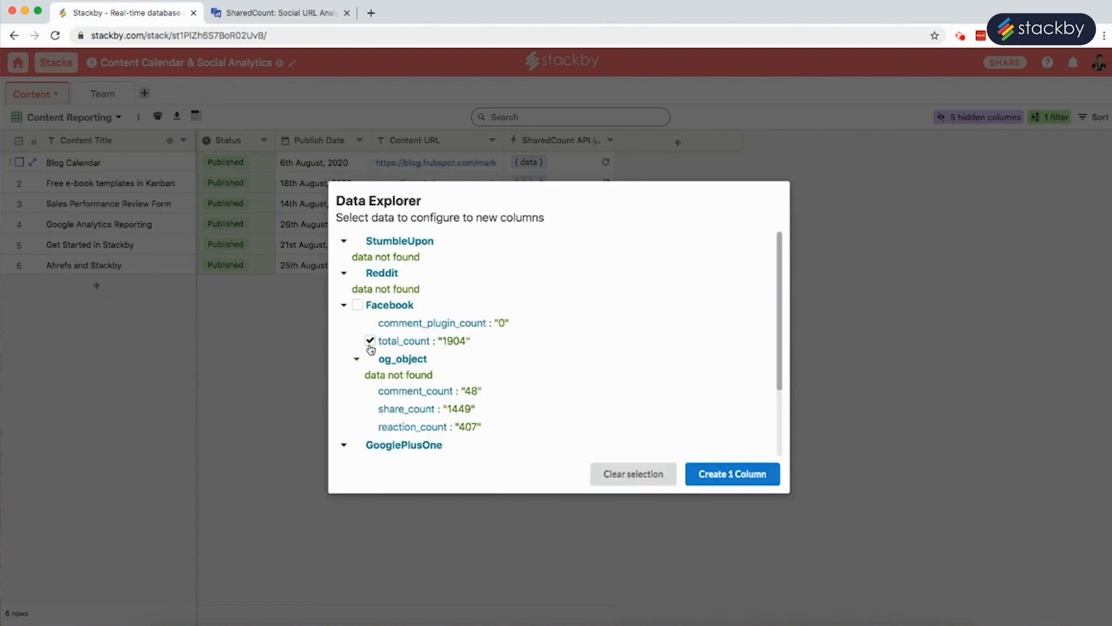
click(369, 391)
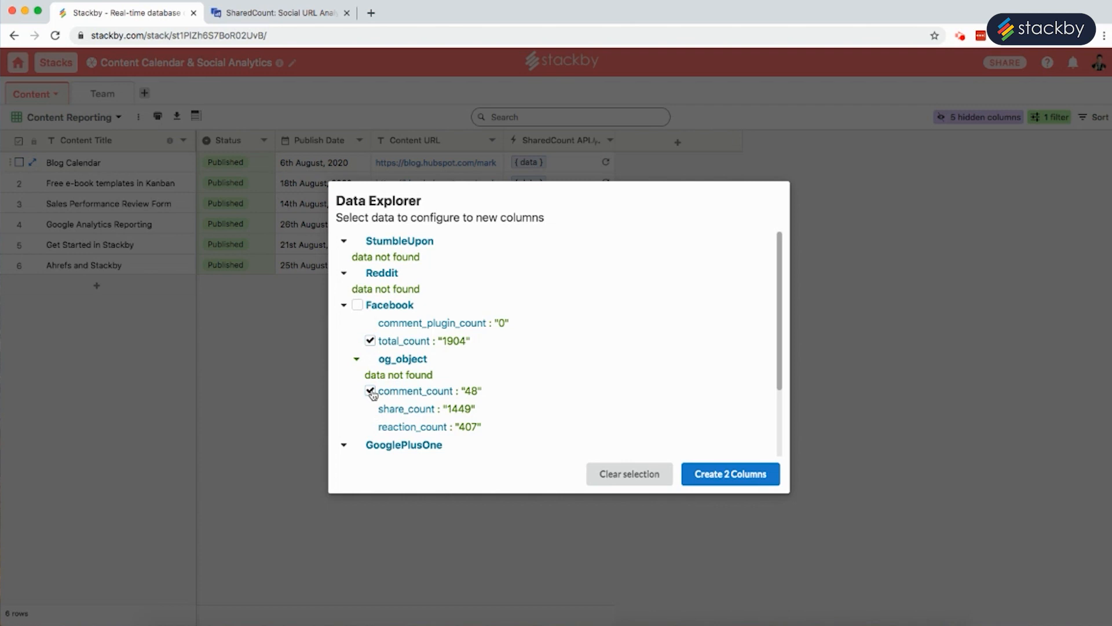
click(357, 304)
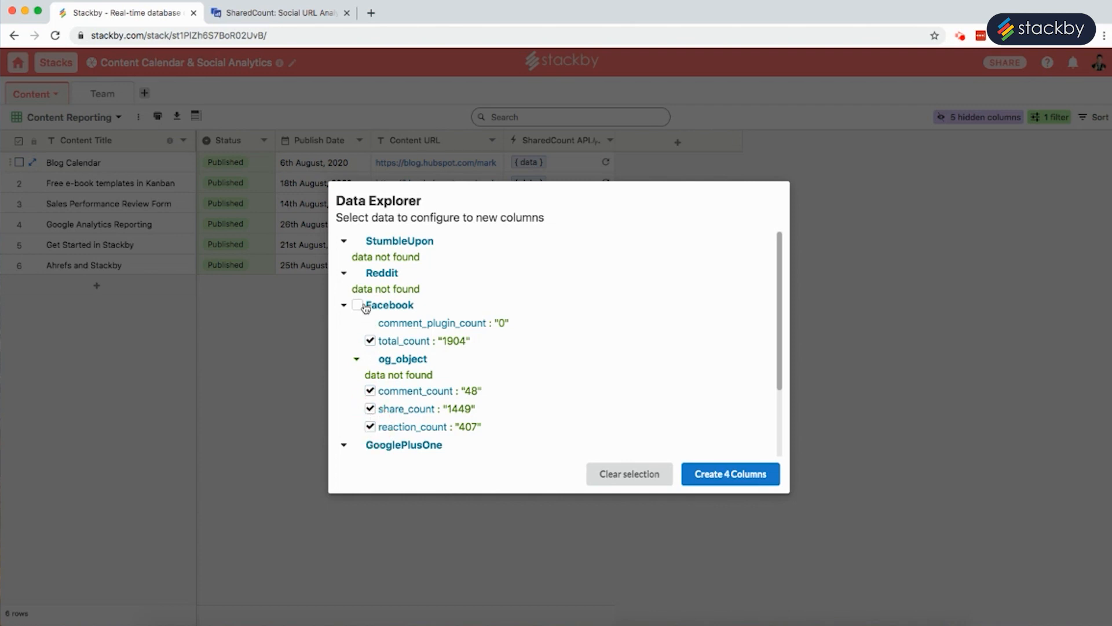
scroll(down, 3)
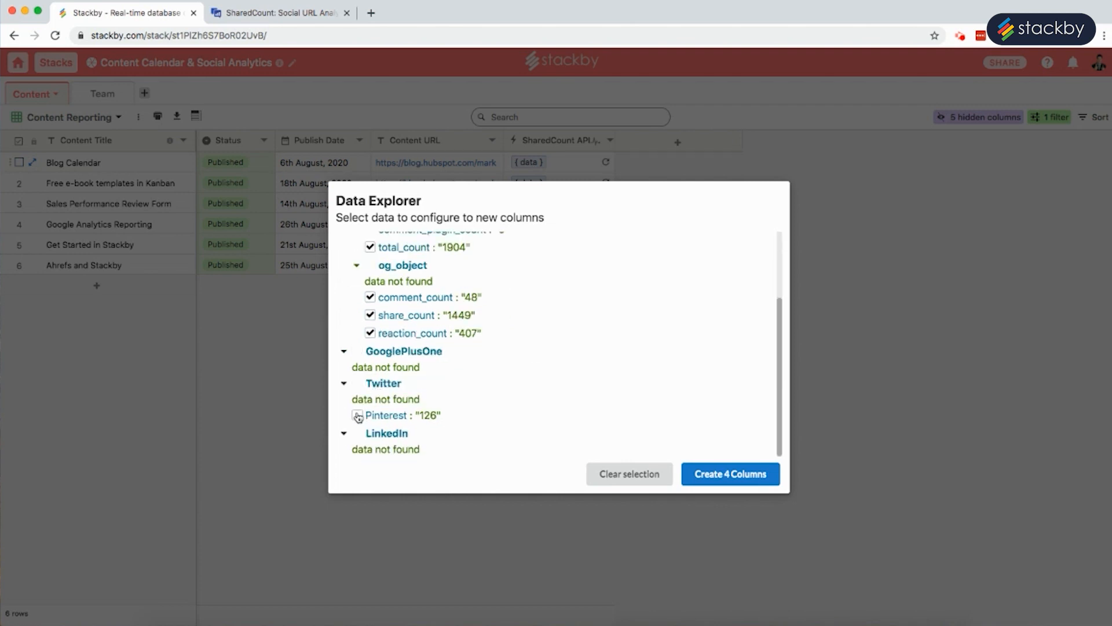
click(358, 414)
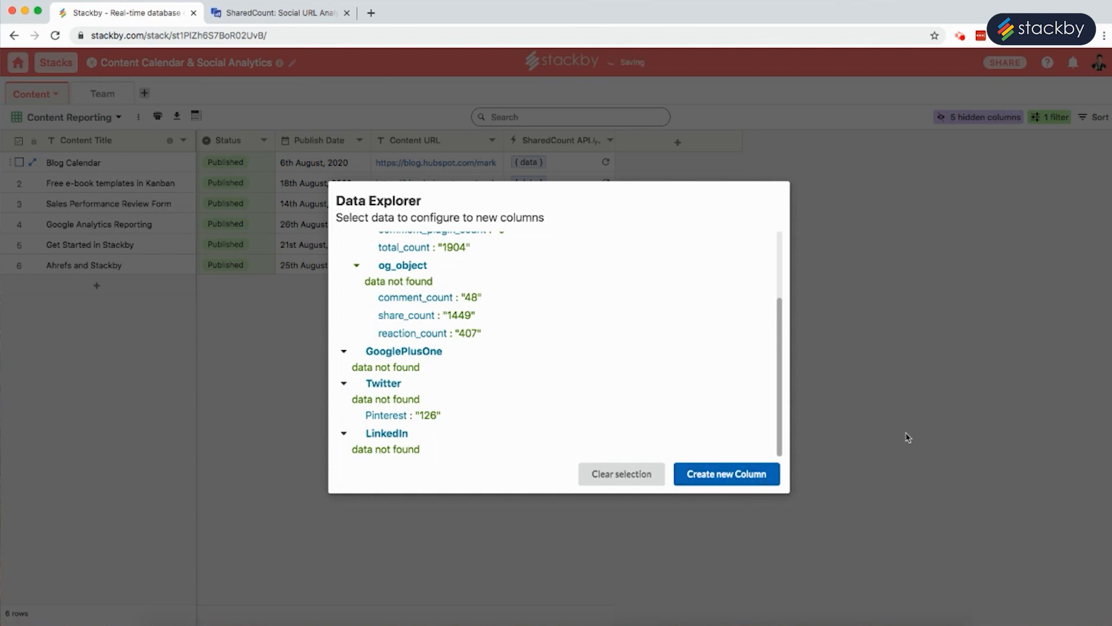
click(726, 474)
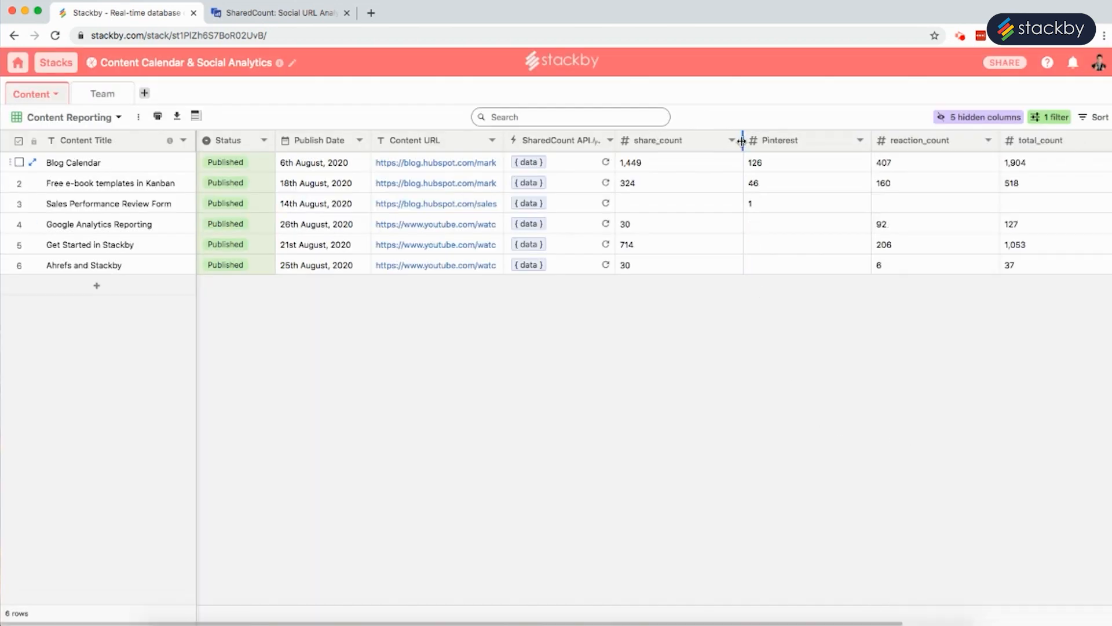